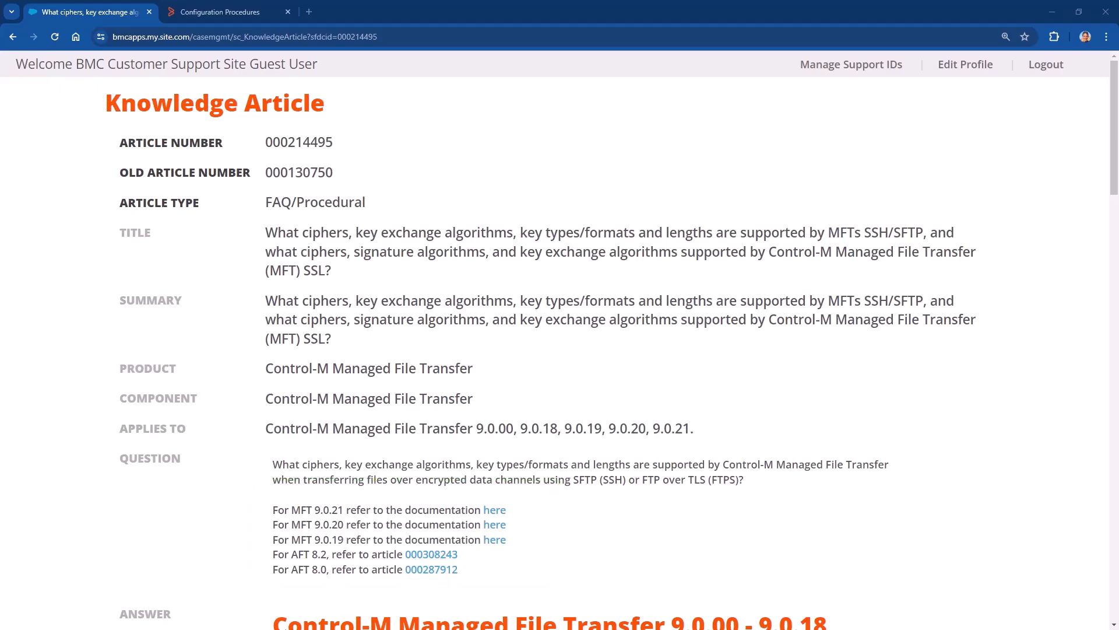
# - Rerun sftpjob from the viewpoint toolbar and confirm with OK
pyautogui.click(219, 11)
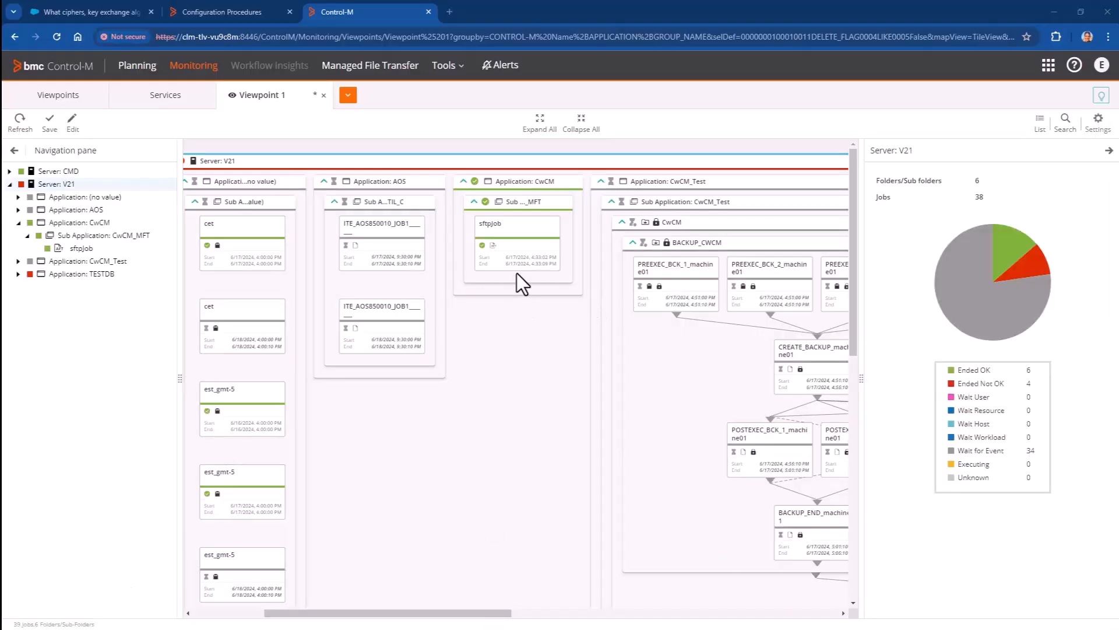
pyautogui.click(469, 118)
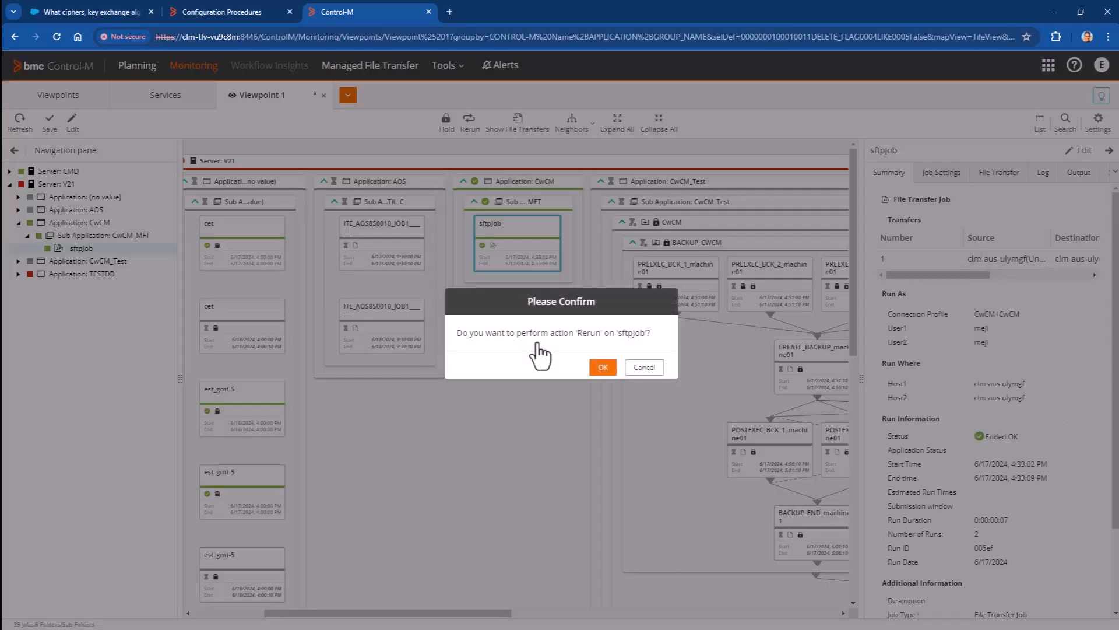
pyautogui.click(603, 367)
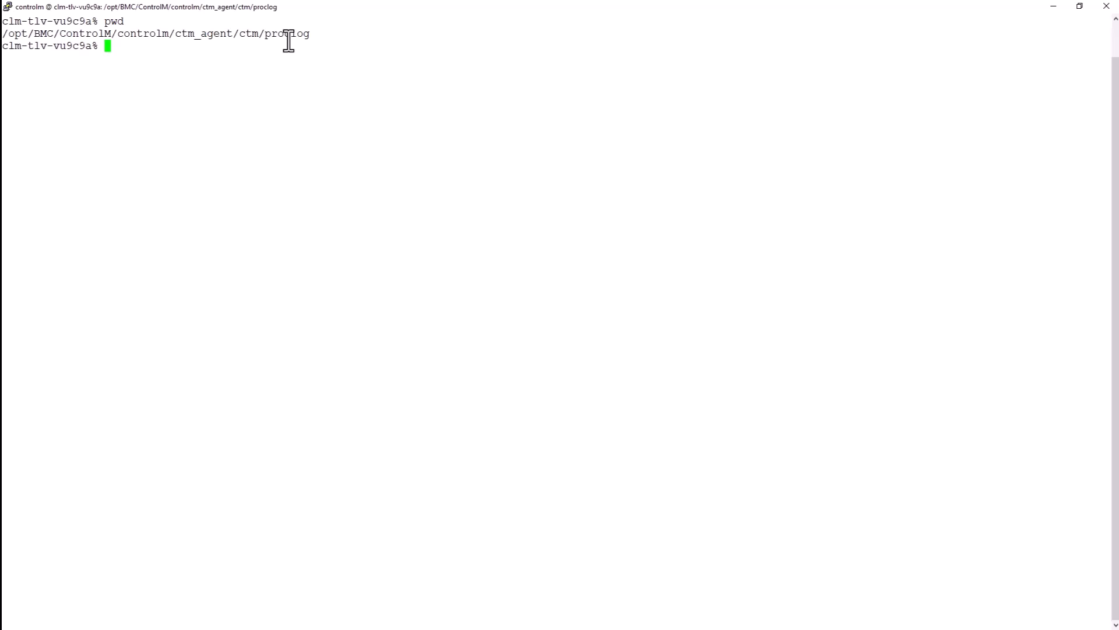
pyautogui.moveTo(262, 134)
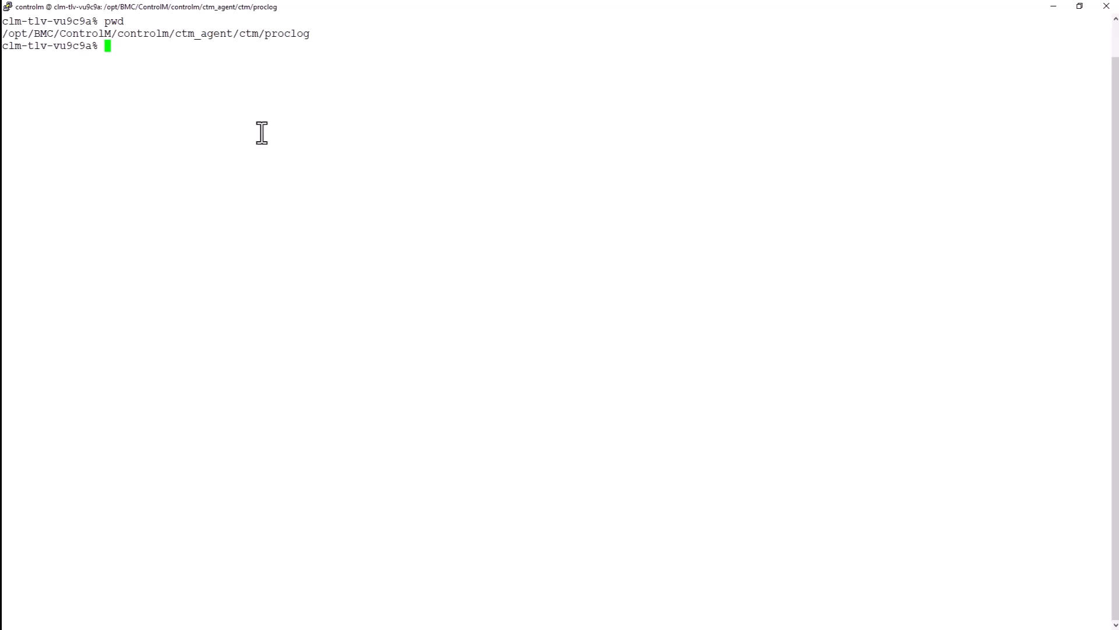
# - List the proclog directory contents with ls -l
pyautogui.write('ls -l')
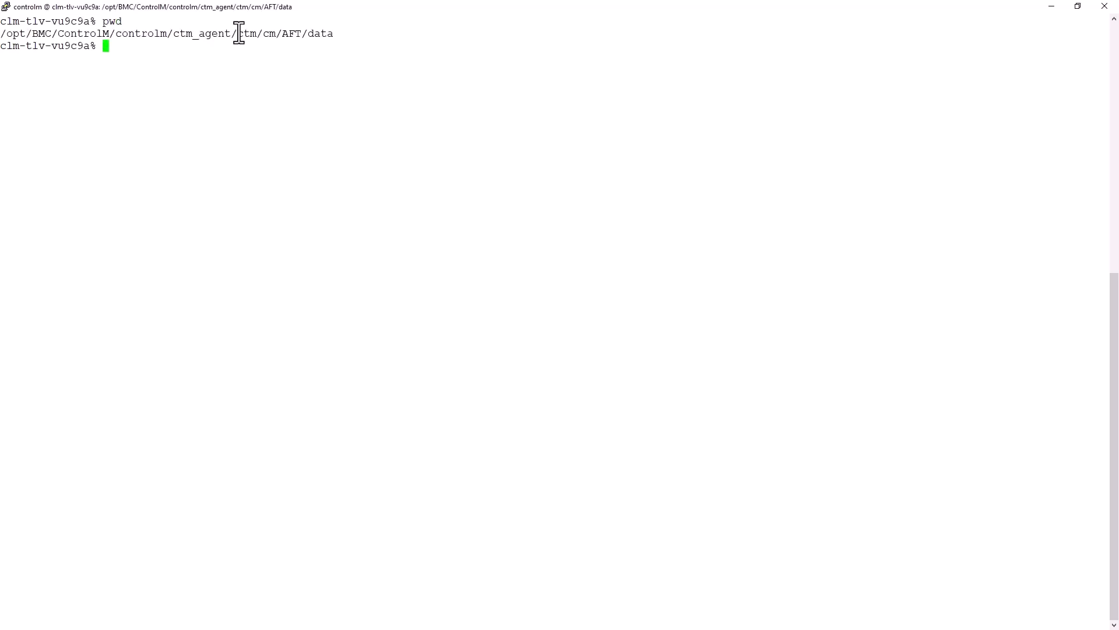
# - Check the aft_configurable files and grep the sftp.All.Ciphers property
pyautogui.write('ls -la | grep aft_configurable')
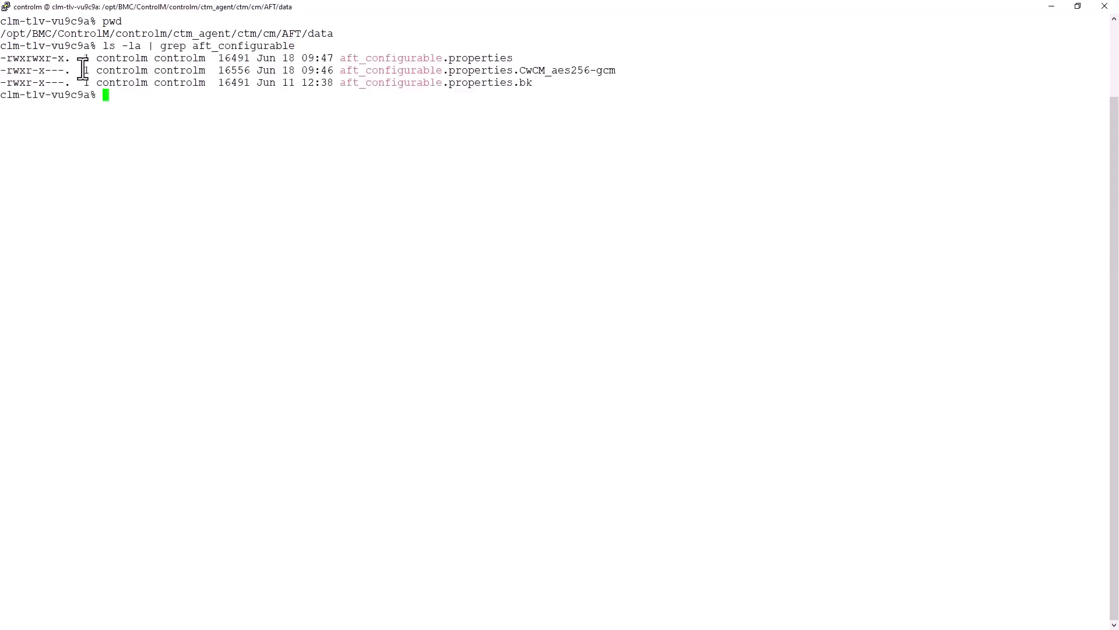
pyautogui.write('grep')
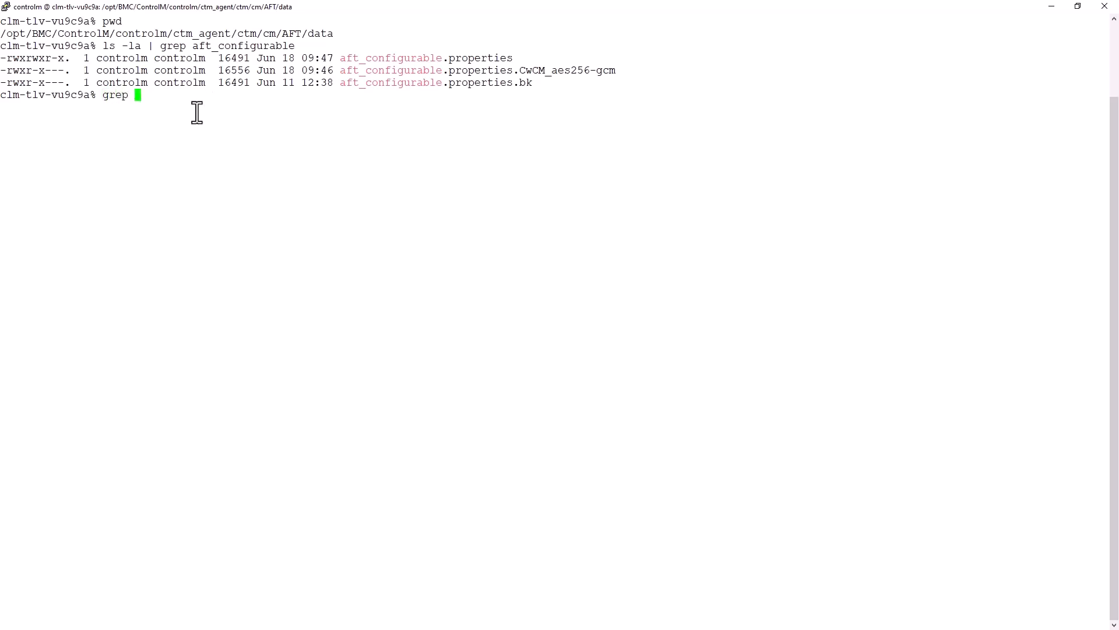
pyautogui.write('com.bmc.aft.configurable.sftp.All.Ciphers aft_configurable.properties.CwCM_aes256-gcm')
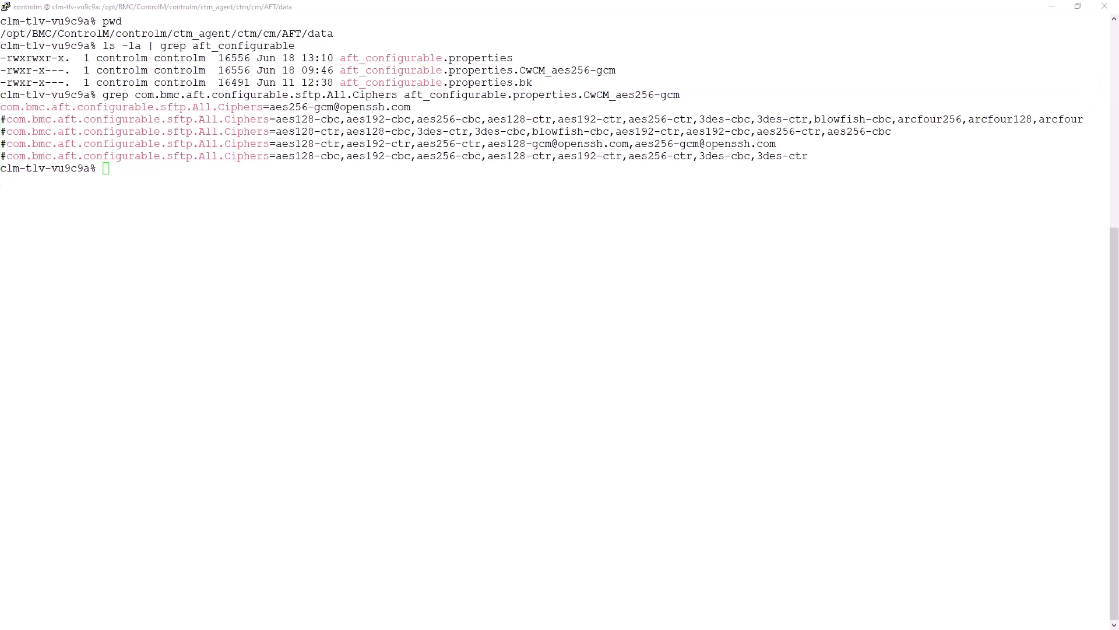
# - Copy aft_configurable.properties.CwCM_aes256-gcm over aft_configurable.properties
pyautogui.write('cp aft_configurable.properties.CwCM_aes256-gcm aft_configurable.properties')
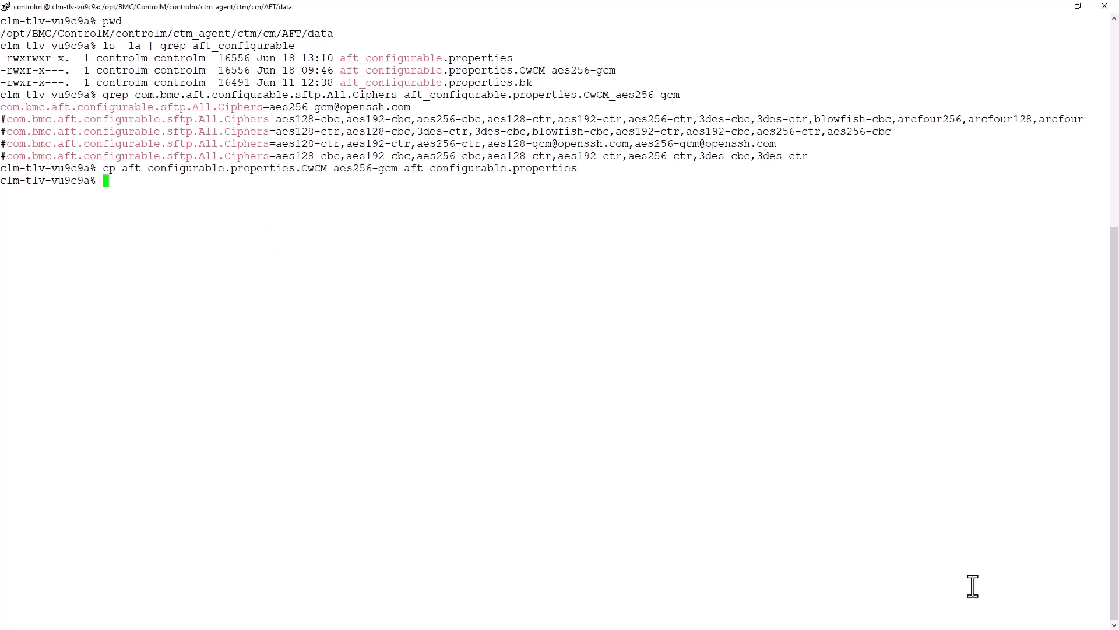
pyautogui.write('ag')
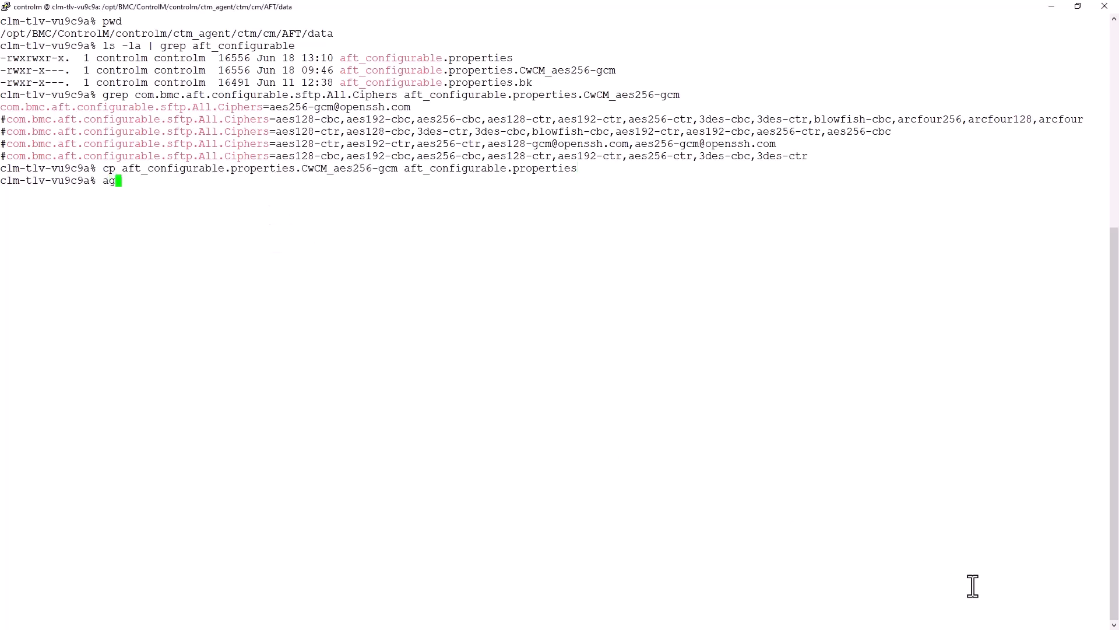
pyautogui.write('d')
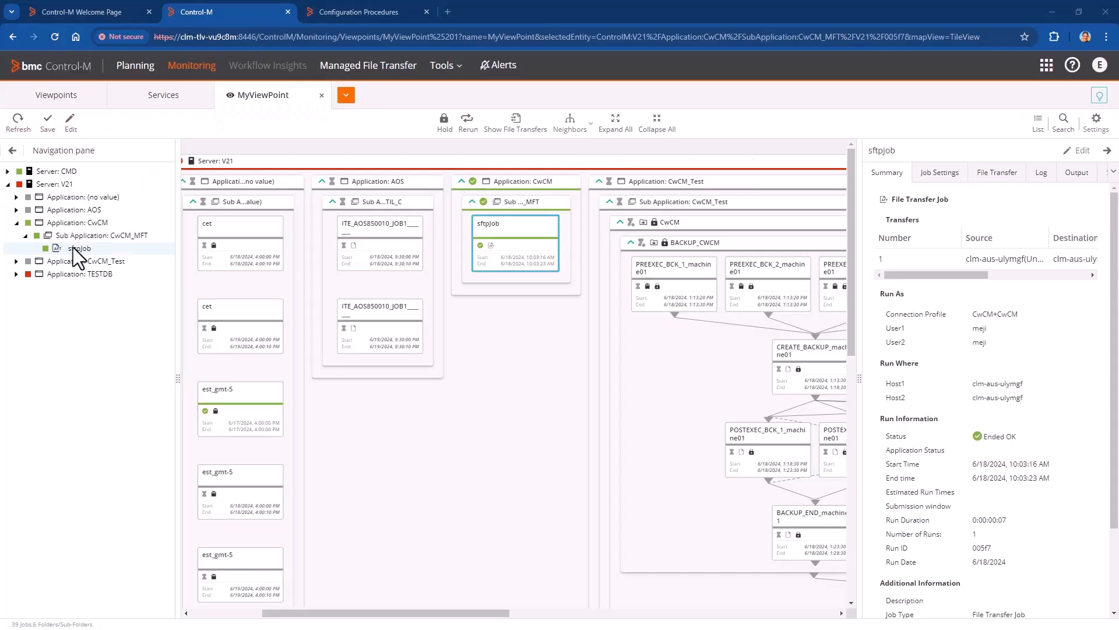
pyautogui.moveTo(1075, 184)
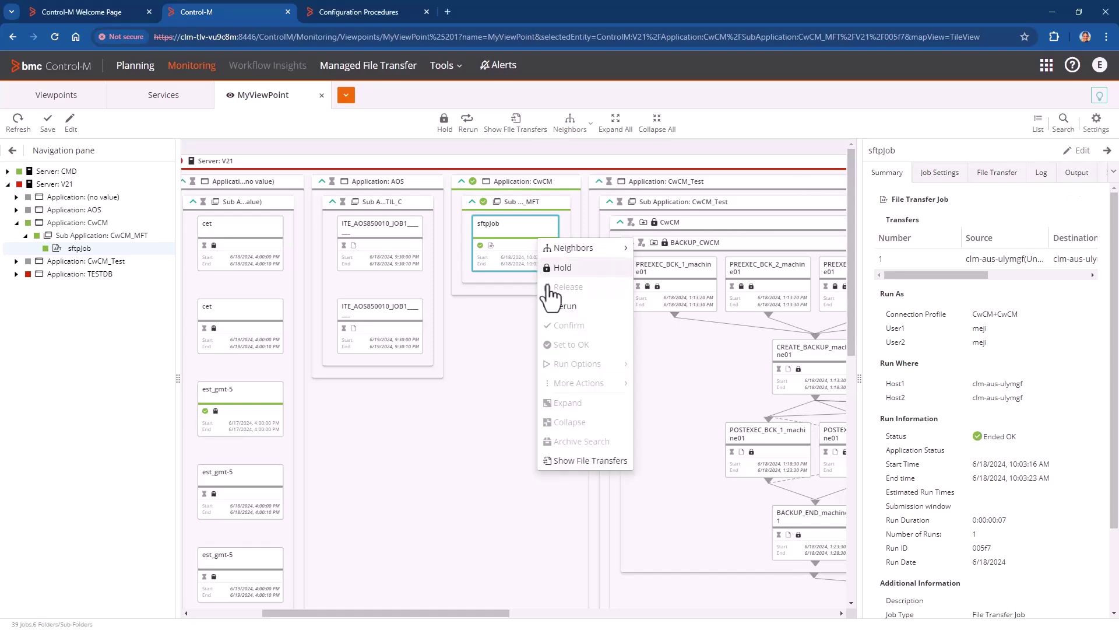
# - Choose Rerun on sftpjob's context menu and confirm with OK
pyautogui.click(564, 306)
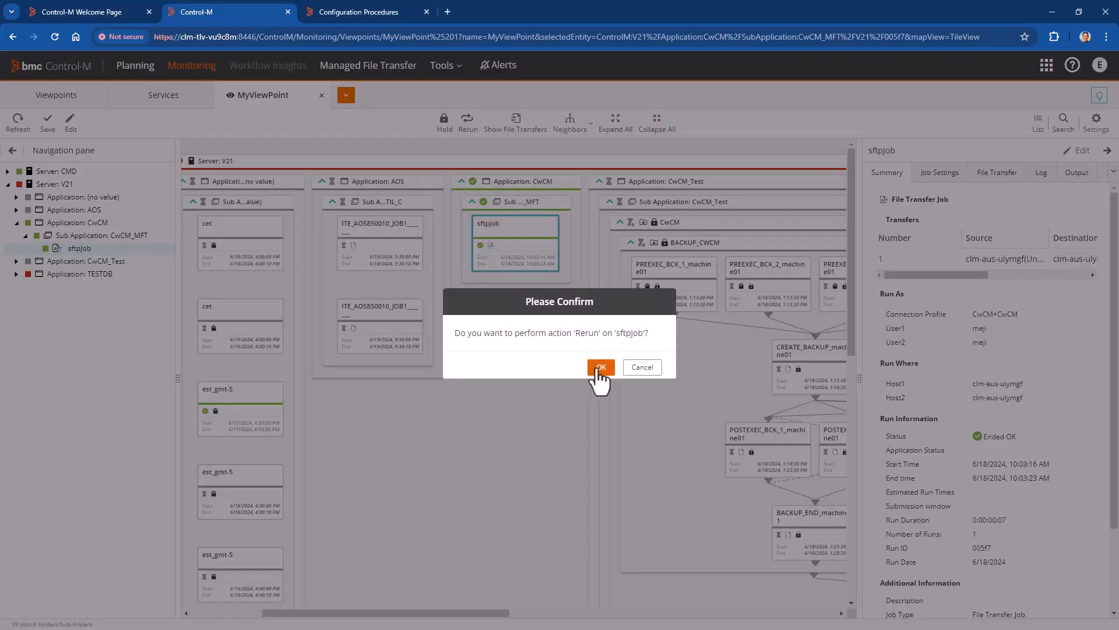
pyautogui.click(601, 367)
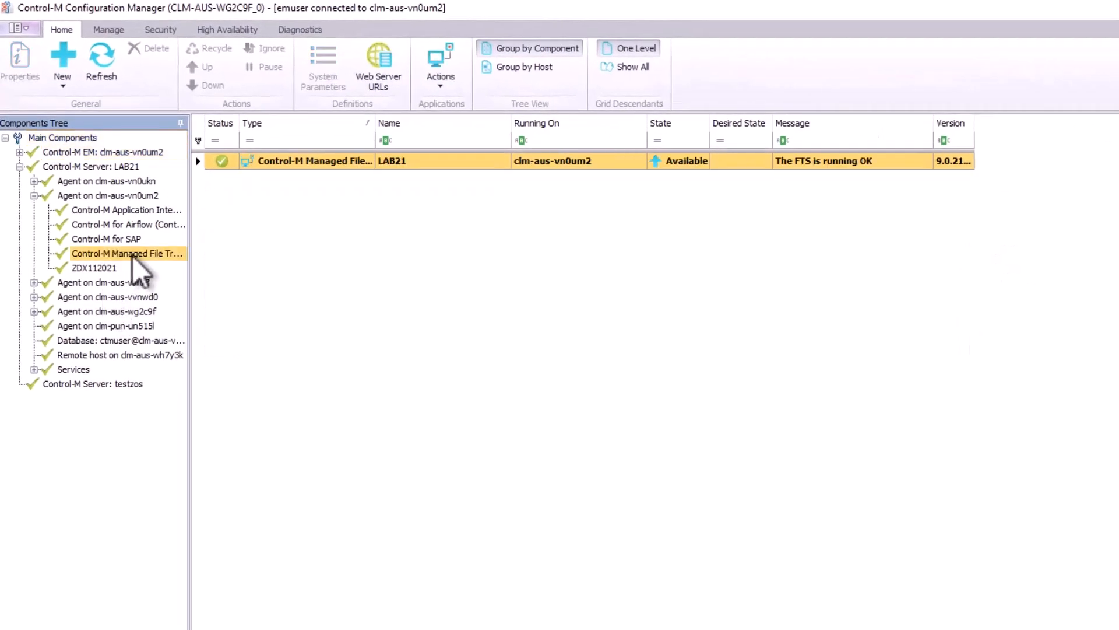
# - Review the File Transfer Server's SFTP cipher list in Configuration Manager and confirm it
pyautogui.rightClick(122, 254)
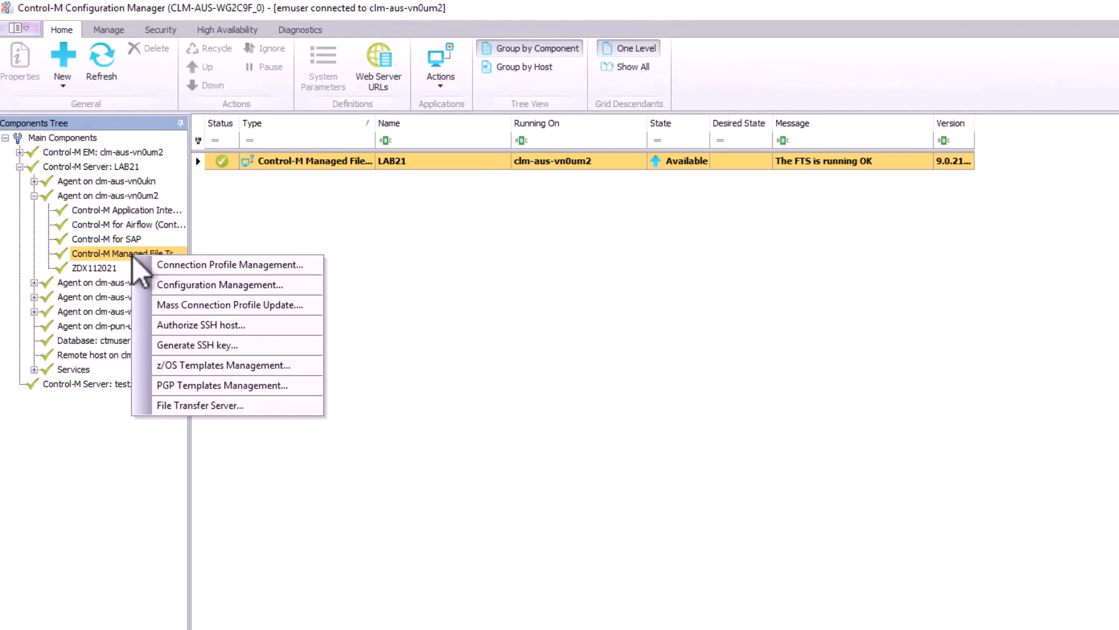
pyautogui.moveTo(238, 456)
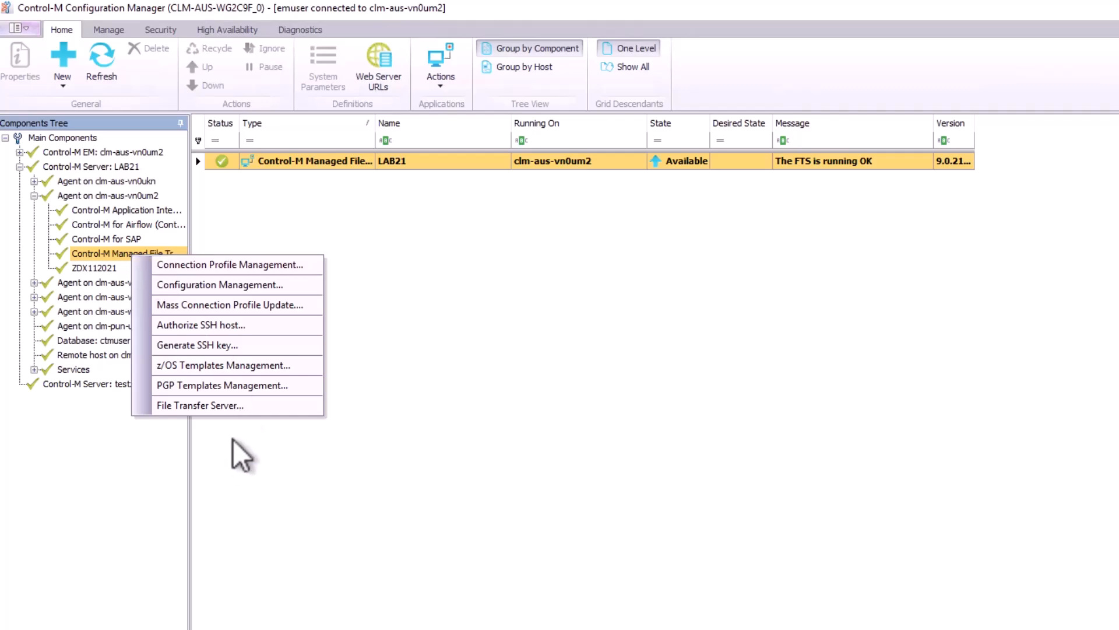
pyautogui.click(199, 406)
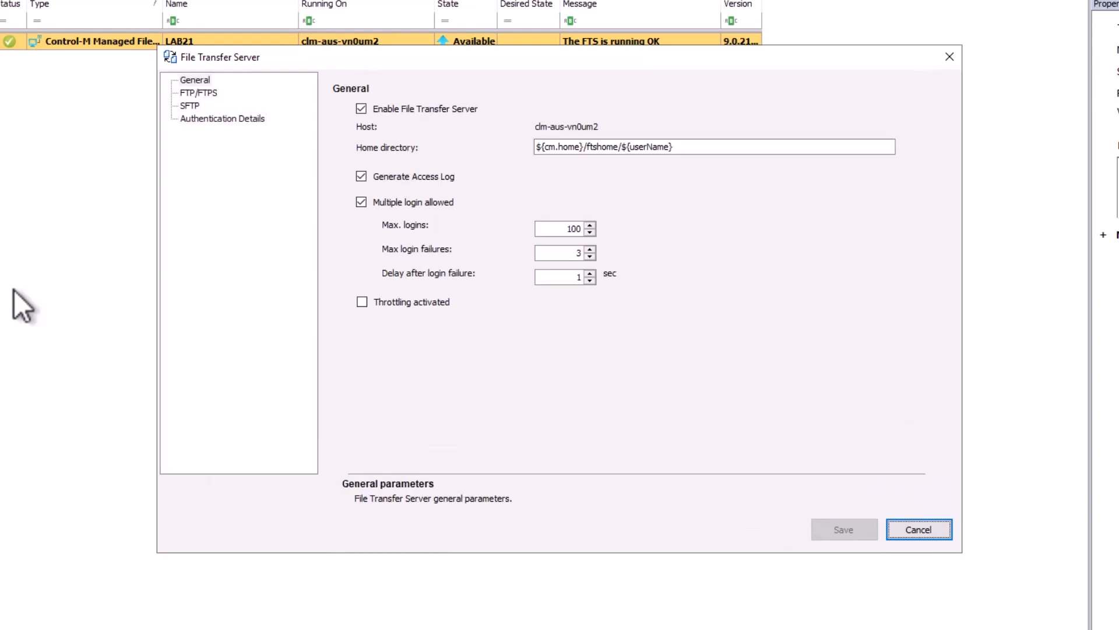
pyautogui.moveTo(202, 119)
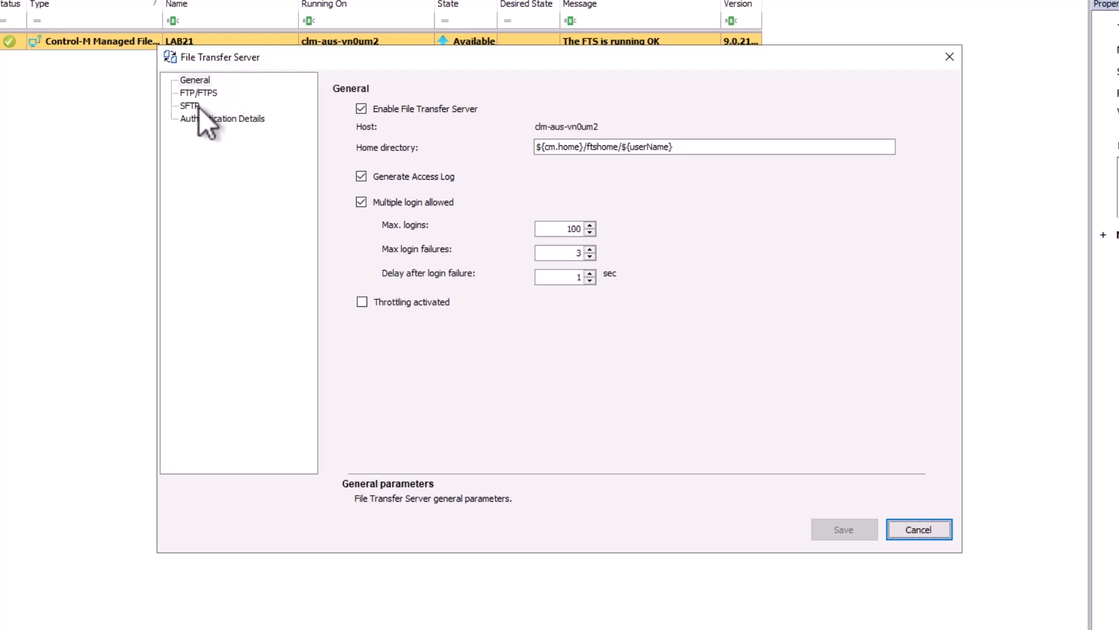
pyautogui.click(187, 106)
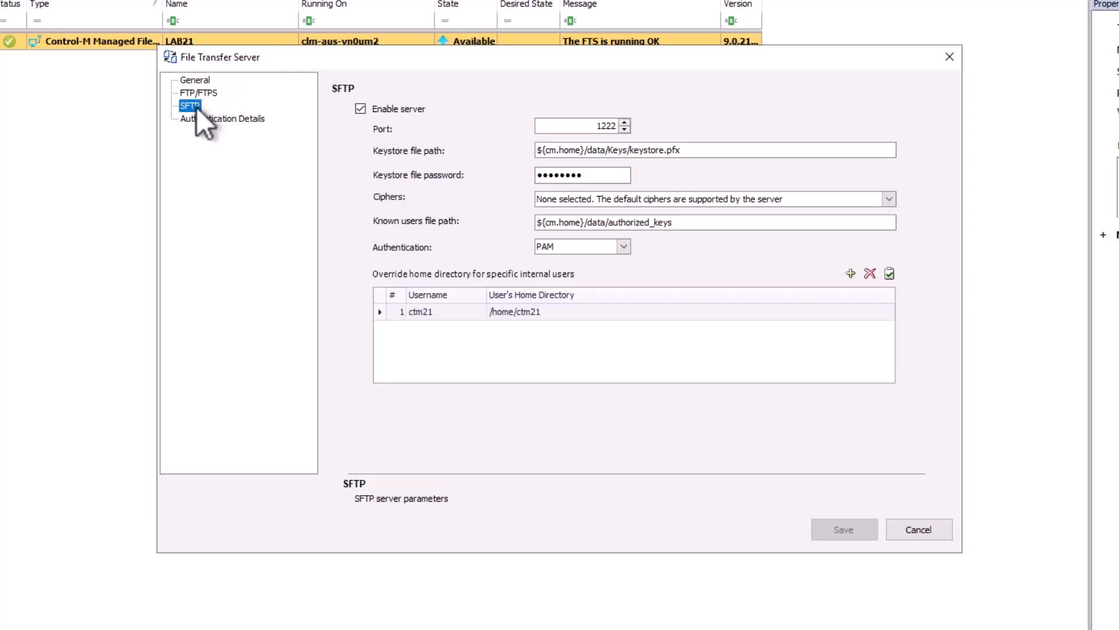
pyautogui.moveTo(916, 225)
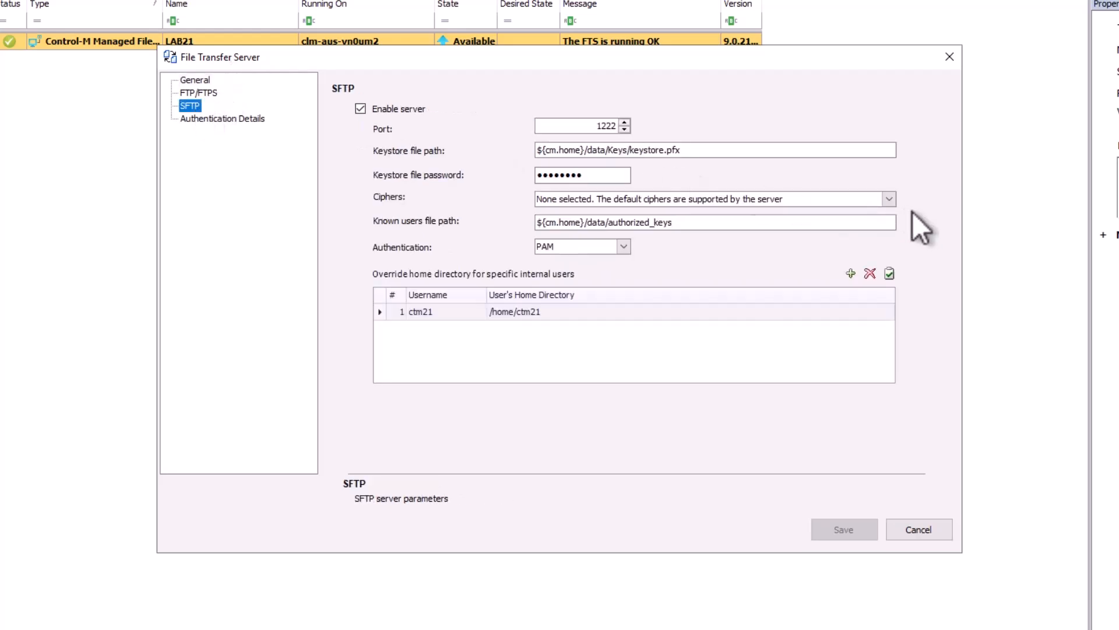
pyautogui.click(889, 199)
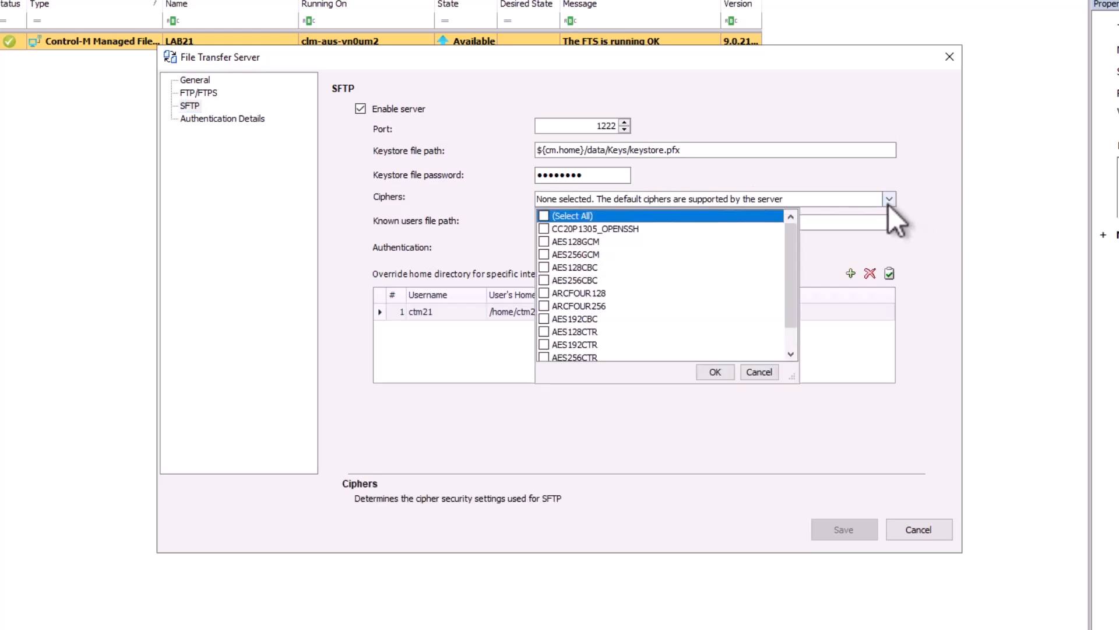
pyautogui.moveTo(807, 325)
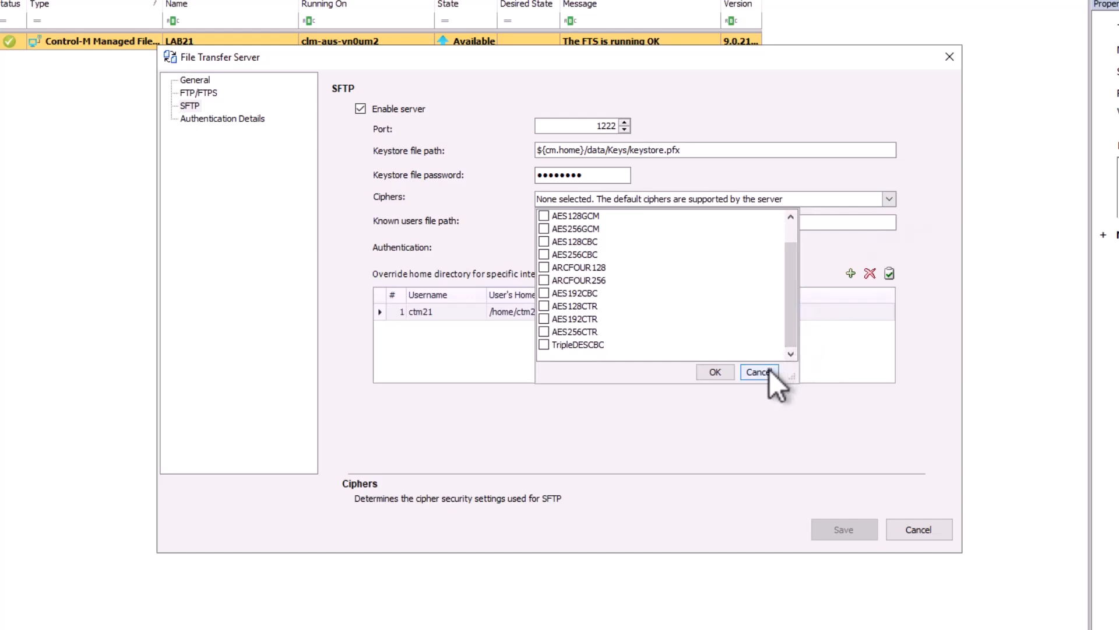
pyautogui.click(758, 372)
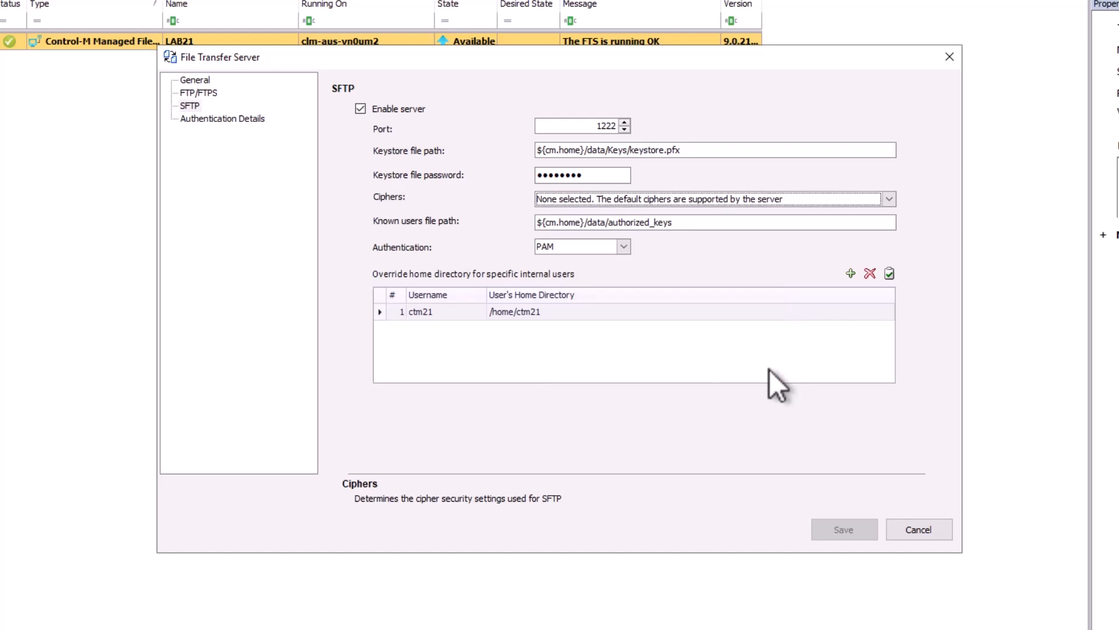
pyautogui.click(890, 199)
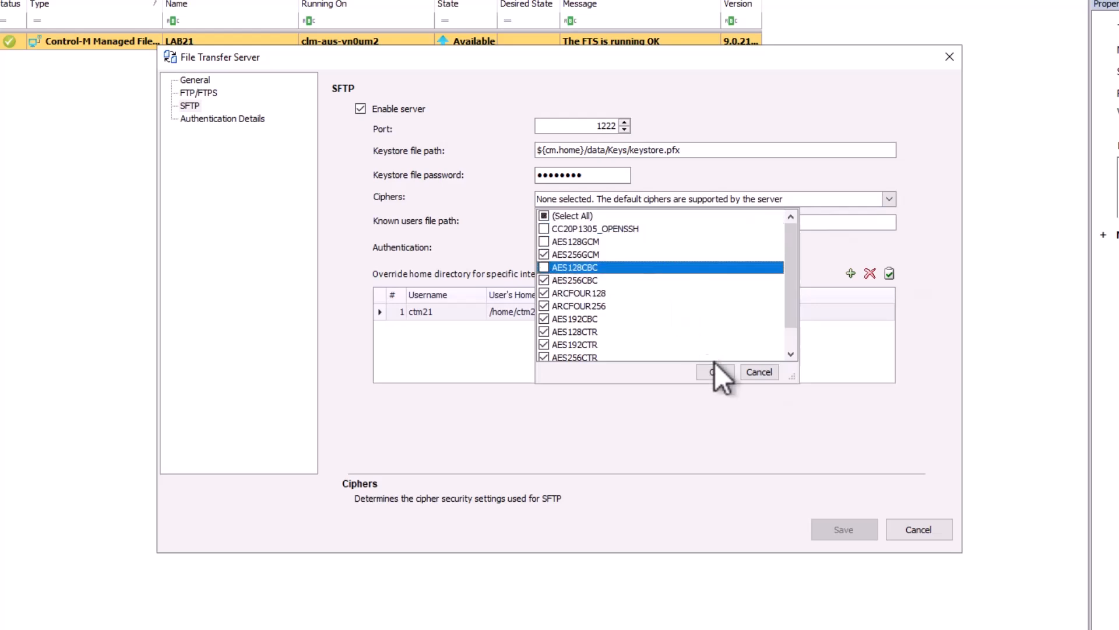
pyautogui.click(715, 372)
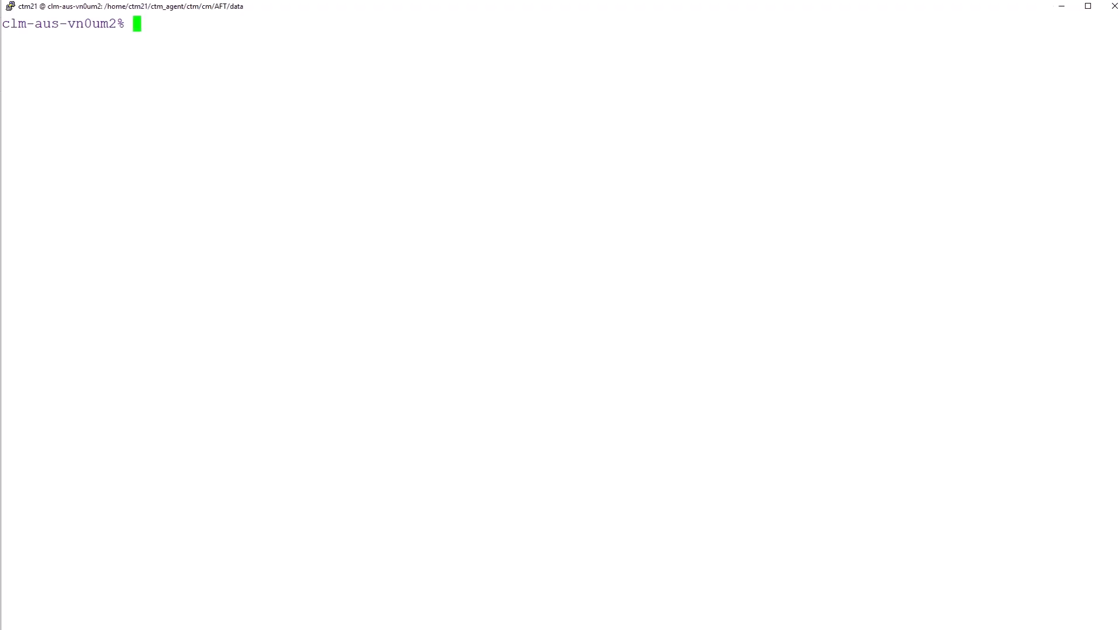
# - Open fts_config.properties in vi, jump to ssh.ciphers, and start editing ssh.kex
pyautogui.write('pwd')
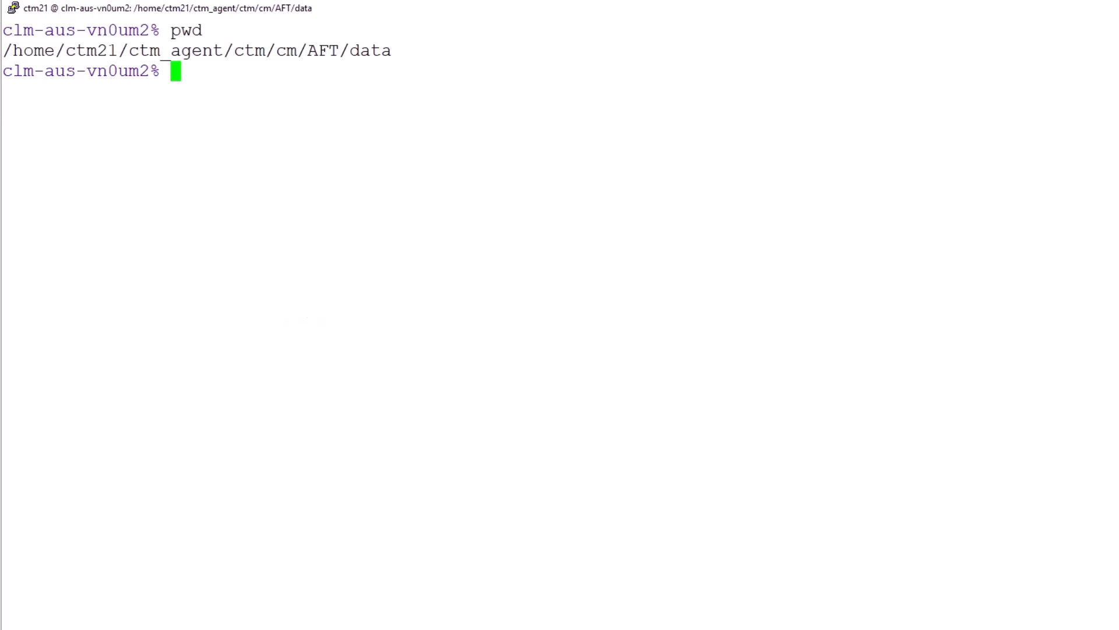
pyautogui.write('ll fts_config.properties')
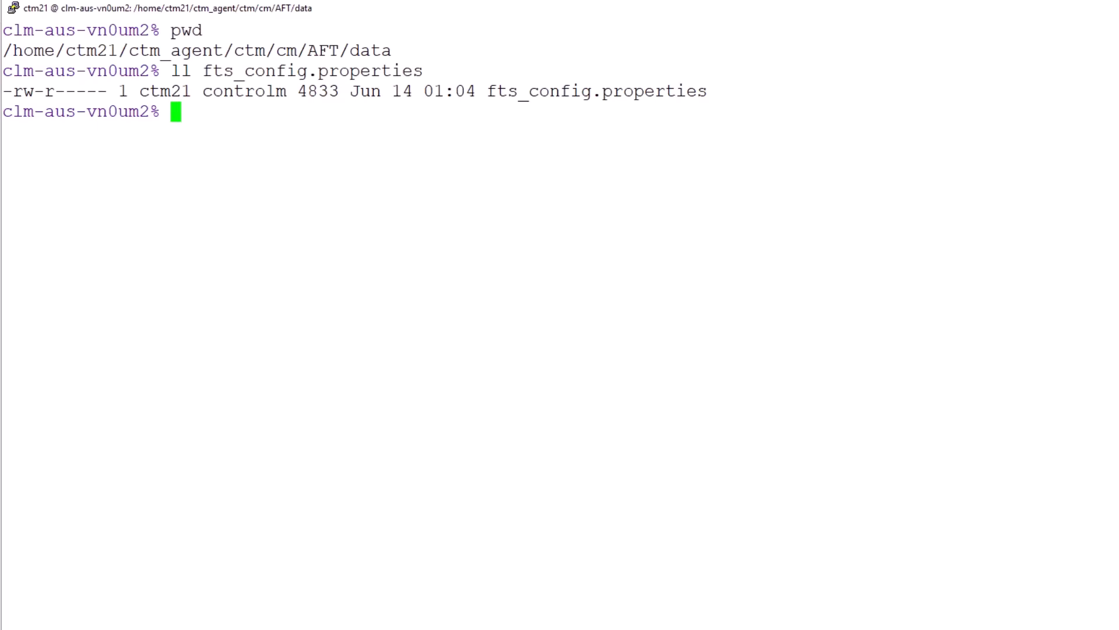
pyautogui.write('vi')
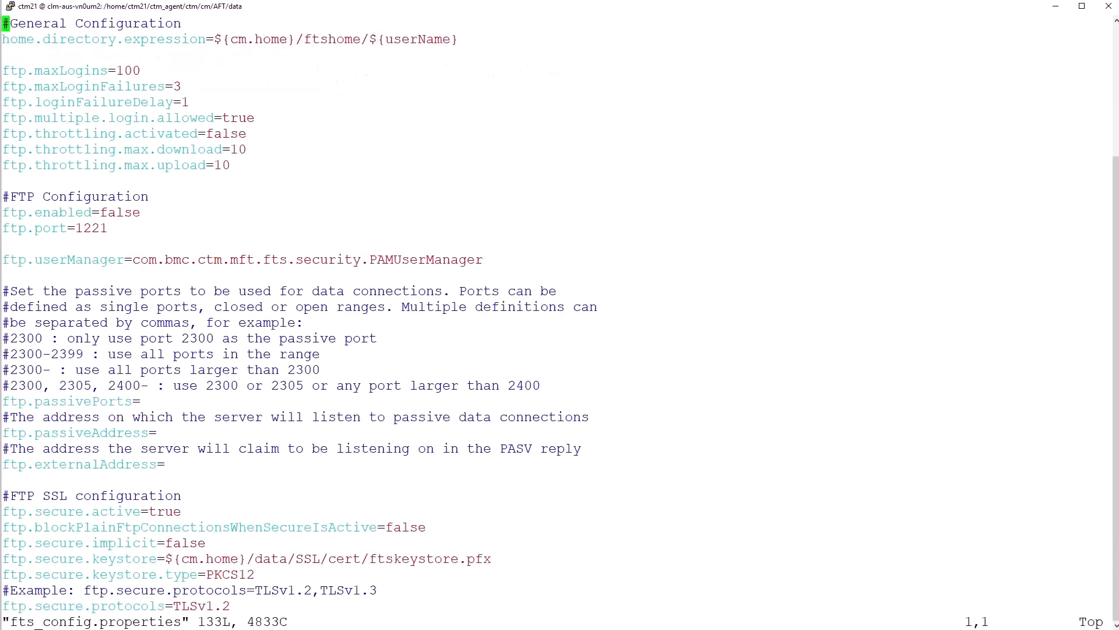
pyautogui.write('/s')
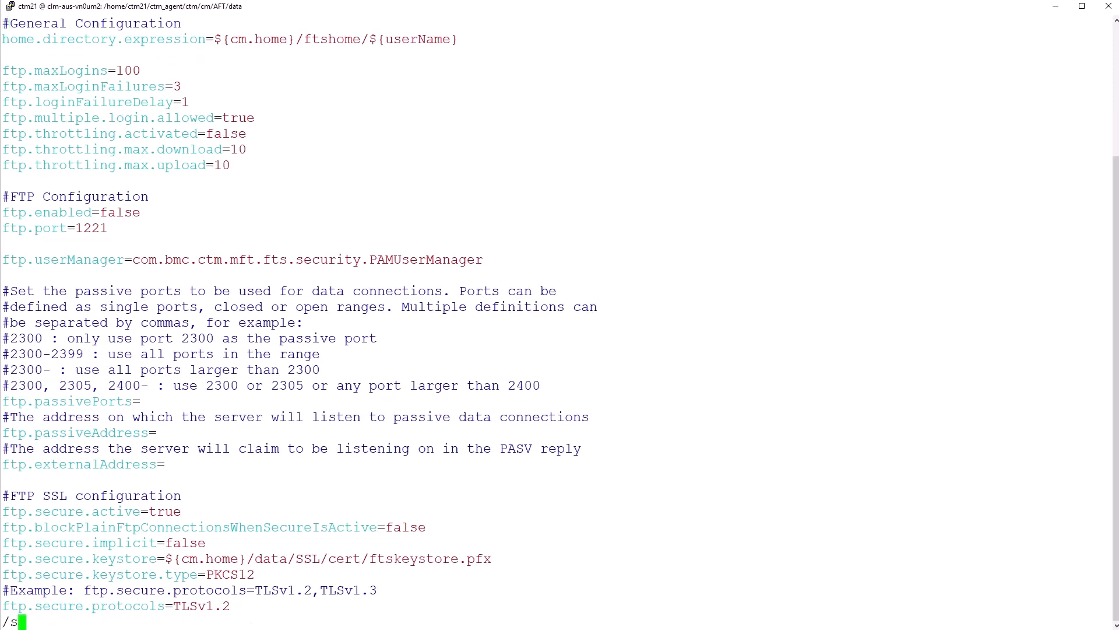
pyautogui.write('sh.ciphers')
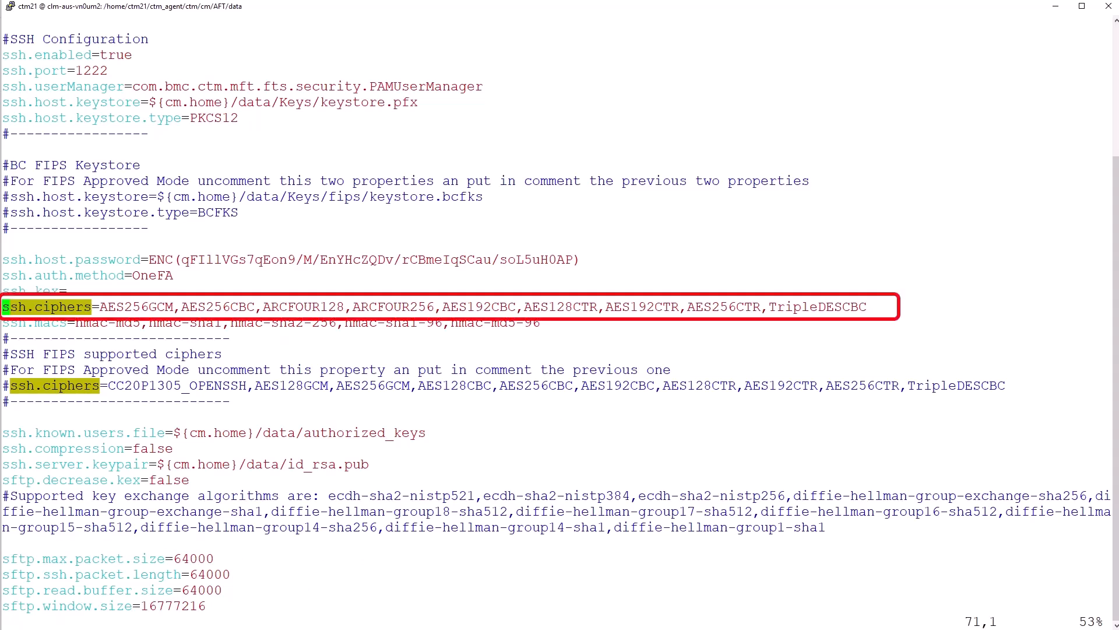
pyautogui.moveTo(205, 277)
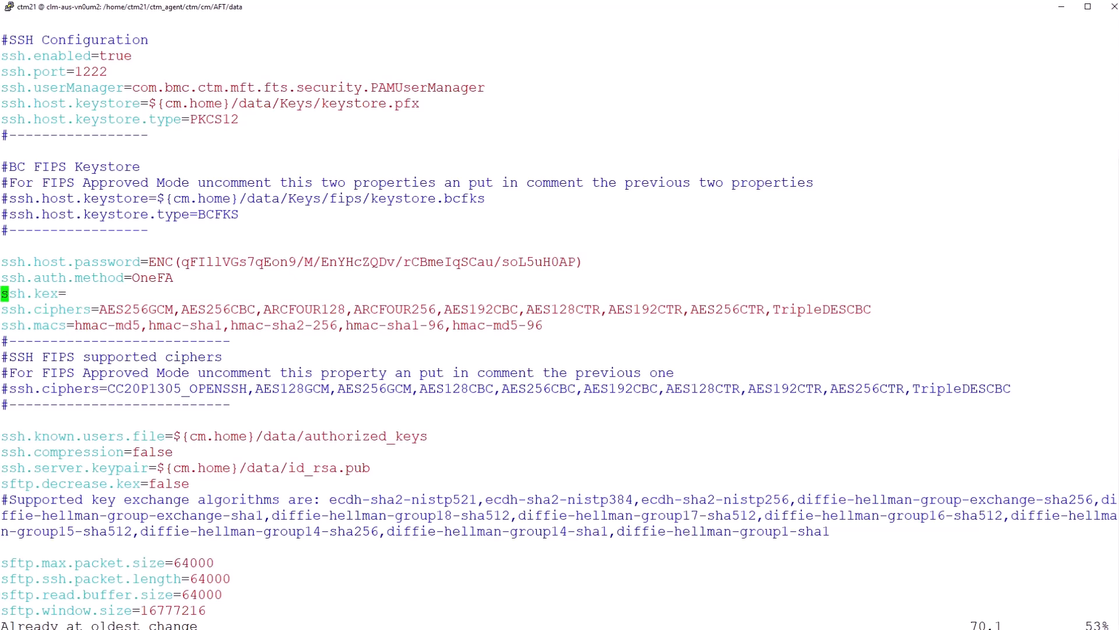
pyautogui.moveTo(576, 354)
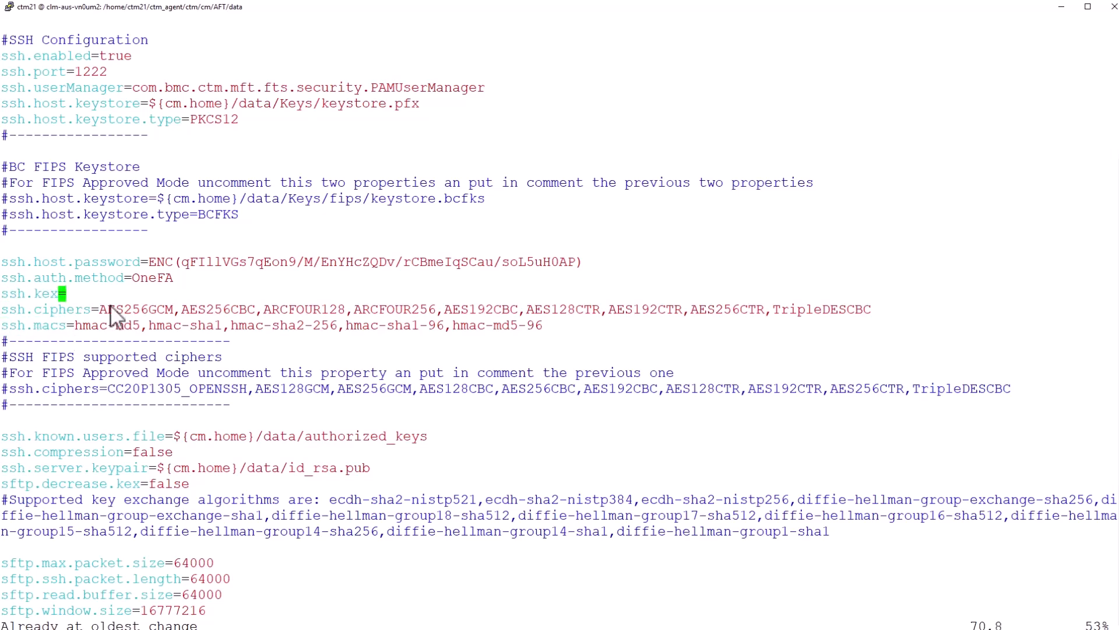
pyautogui.press('i')
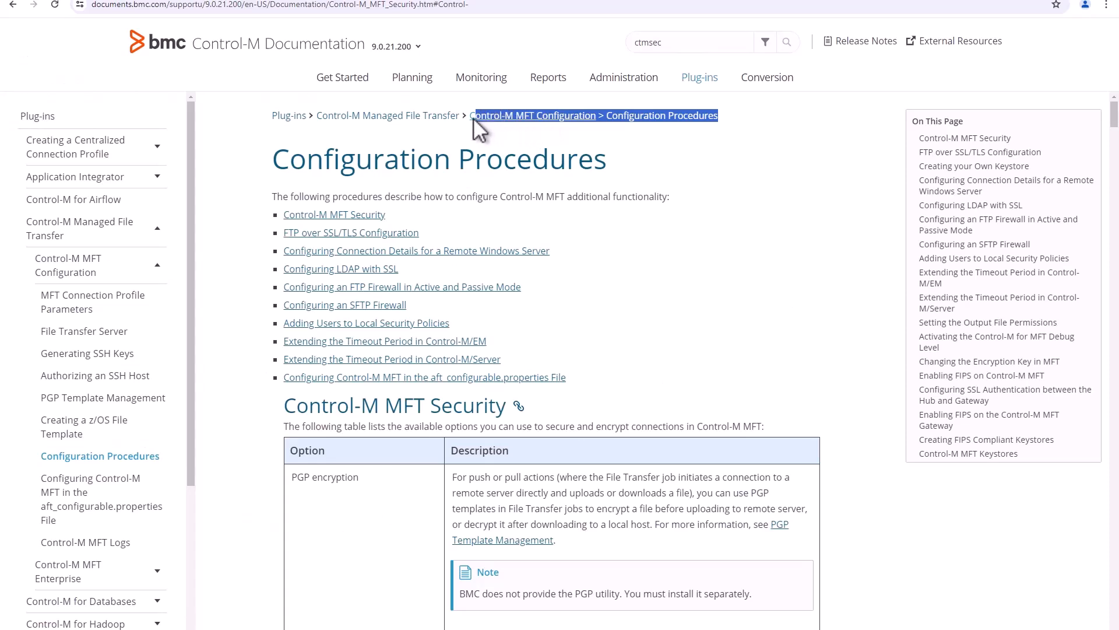
pyautogui.moveTo(649, 156)
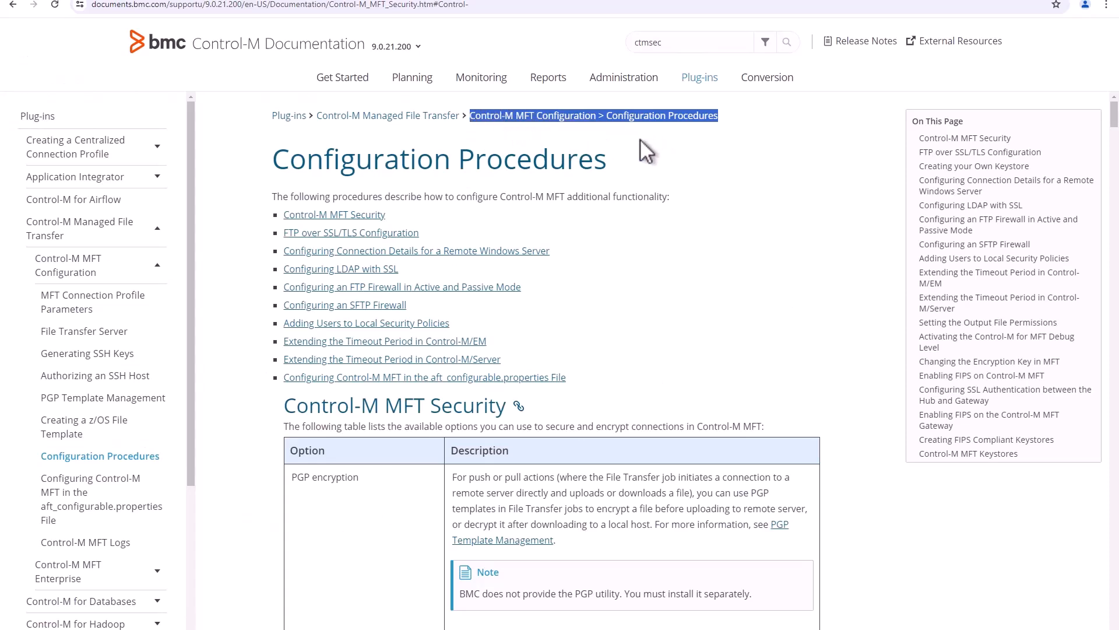
pyautogui.moveTo(332, 223)
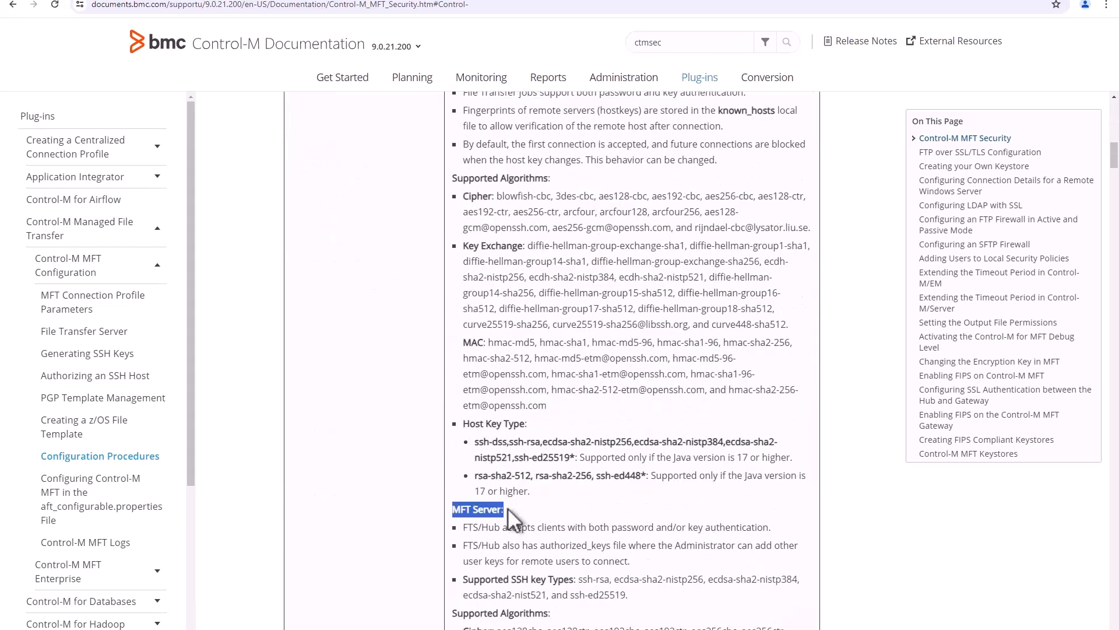
# - Scroll to MFT Server Supported Algorithms and highlight the Cipher list
pyautogui.scroll(-3)
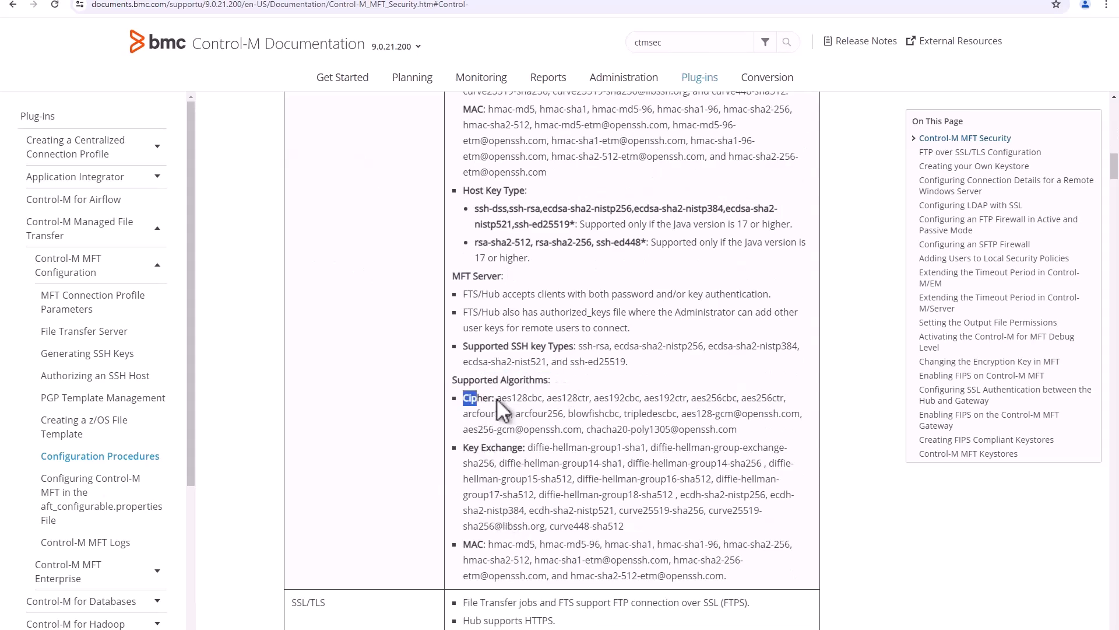
pyautogui.doubleClick(492, 448)
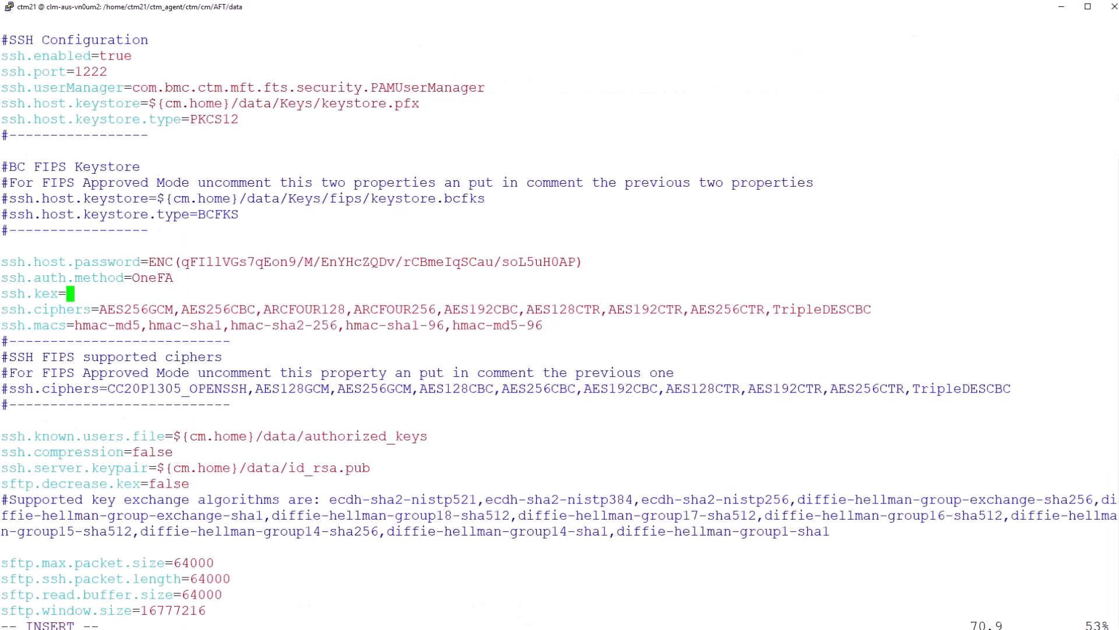
pyautogui.moveTo(178, 311)
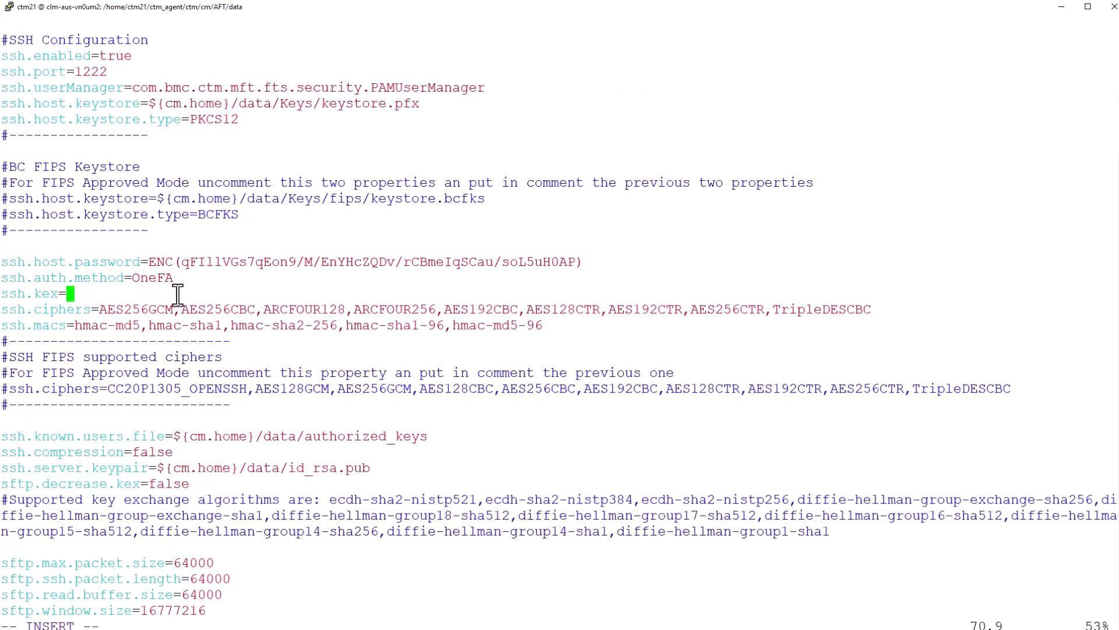
# - Add diffie-hellman kex algorithms, set ssh.macs to hmac-sha2-256,hmac-sha2-512, and save with :wq
pyautogui.write('diffie-hellman-group1-sha1,diffie-hellman-group-exchange-sha256,diffie-hellman-group14-sha1,diffie-hellman-group14-sha256,diffie-hellman-group15-sha512')
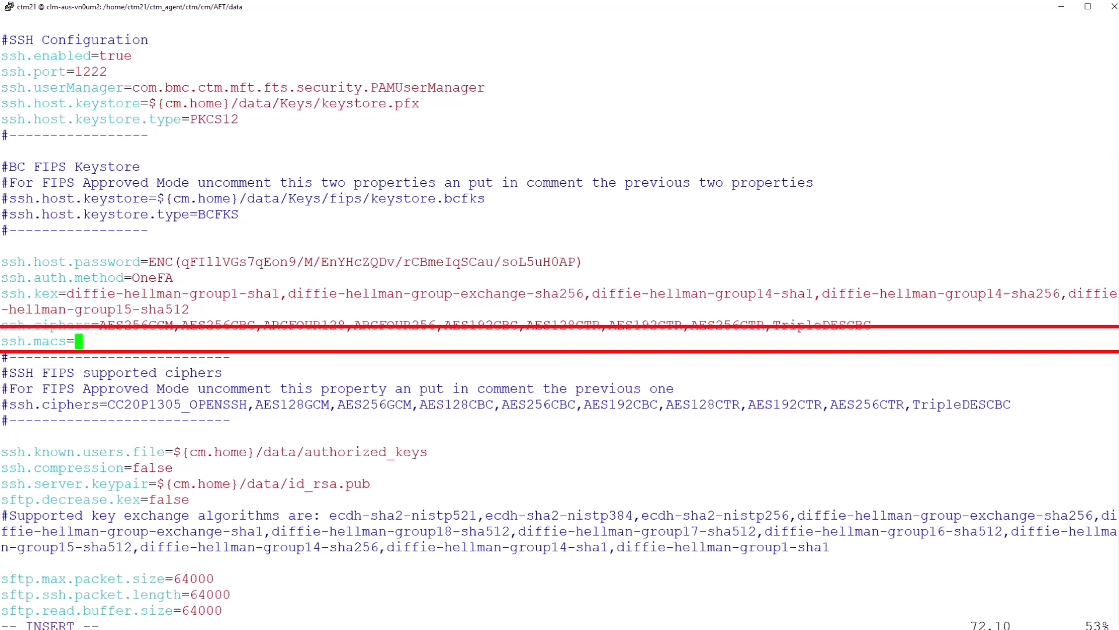
pyautogui.write('hmac-sha2-256,hmac-sha2-512')
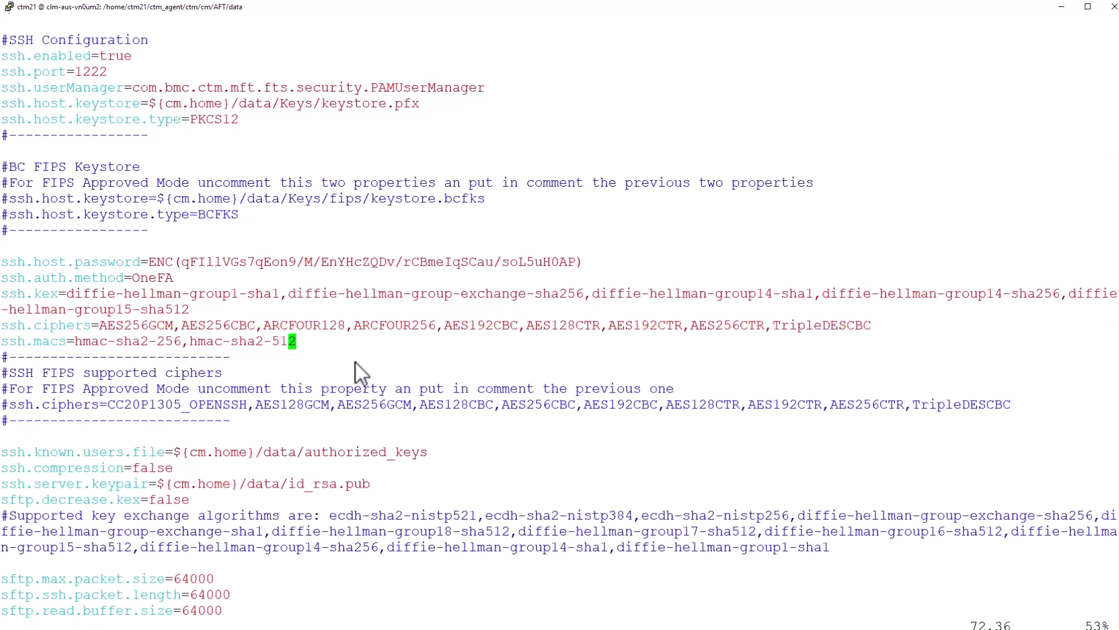
pyautogui.write(':wq')
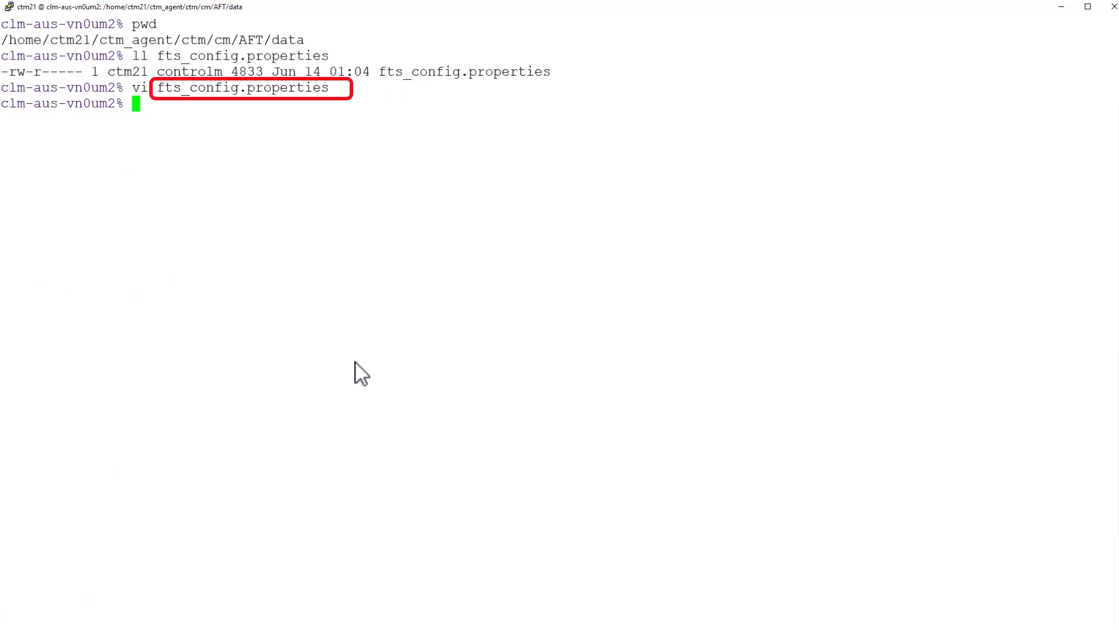
pyautogui.write('shu')
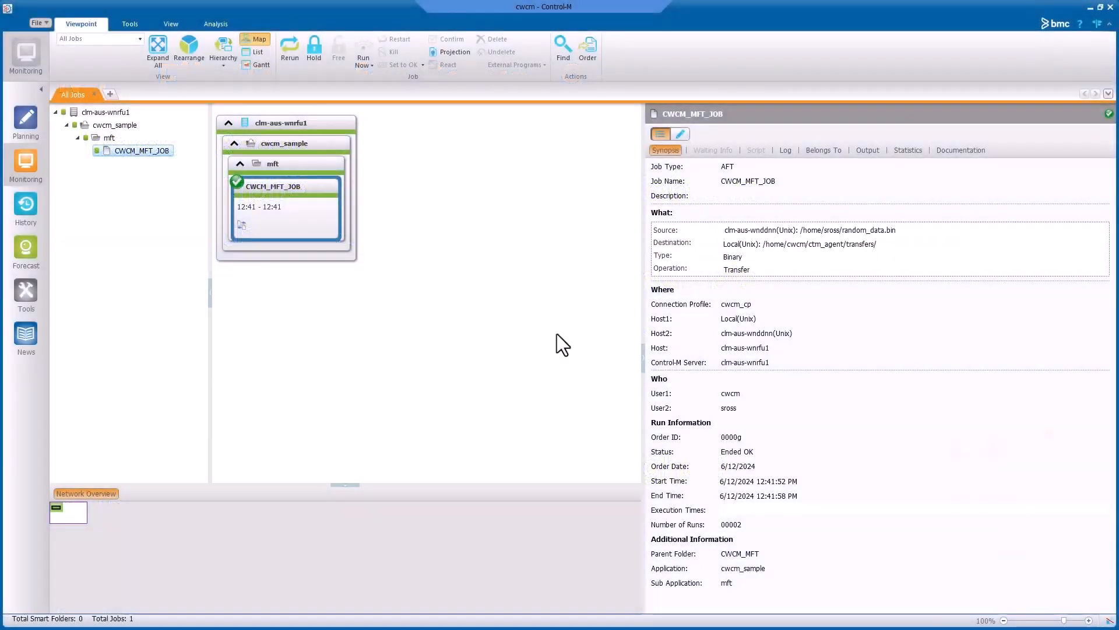
pyautogui.moveTo(229, 279)
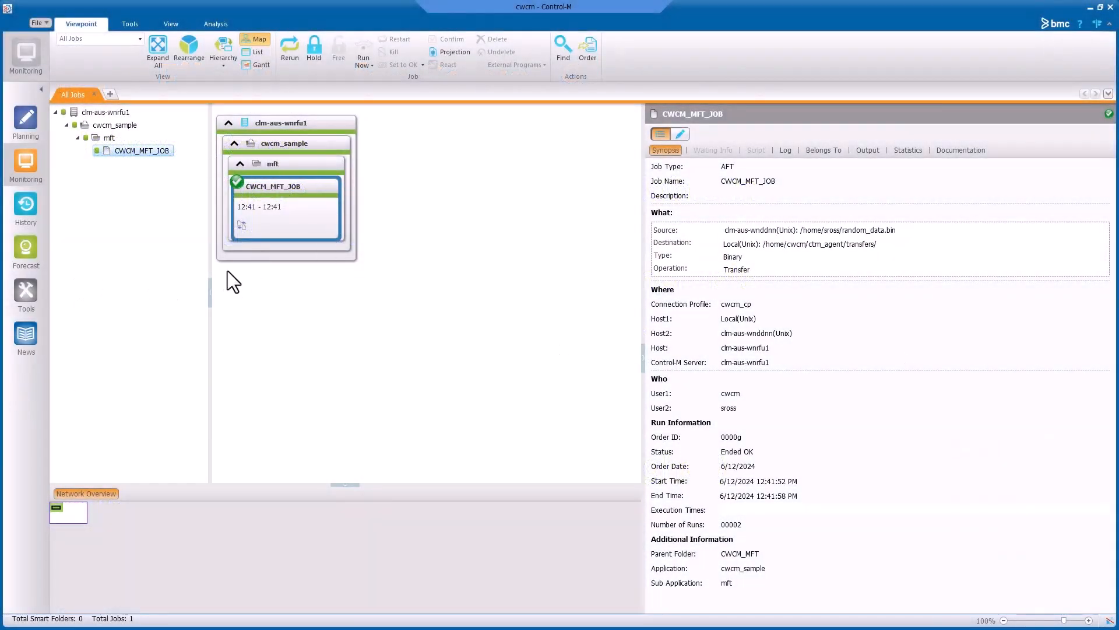
pyautogui.moveTo(320, 192)
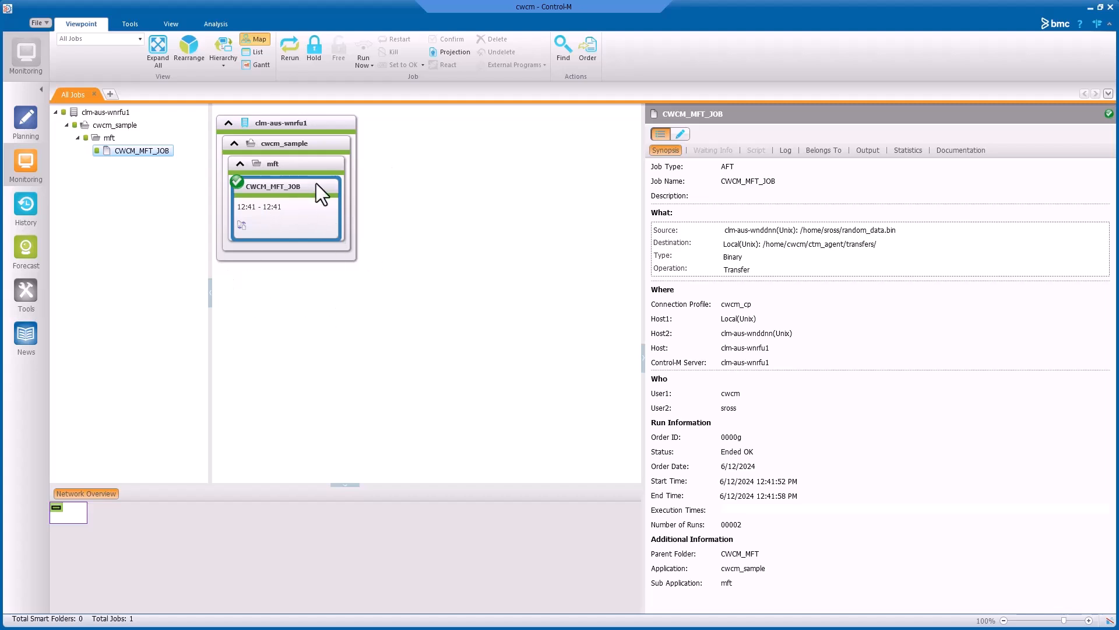
pyautogui.moveTo(387, 197)
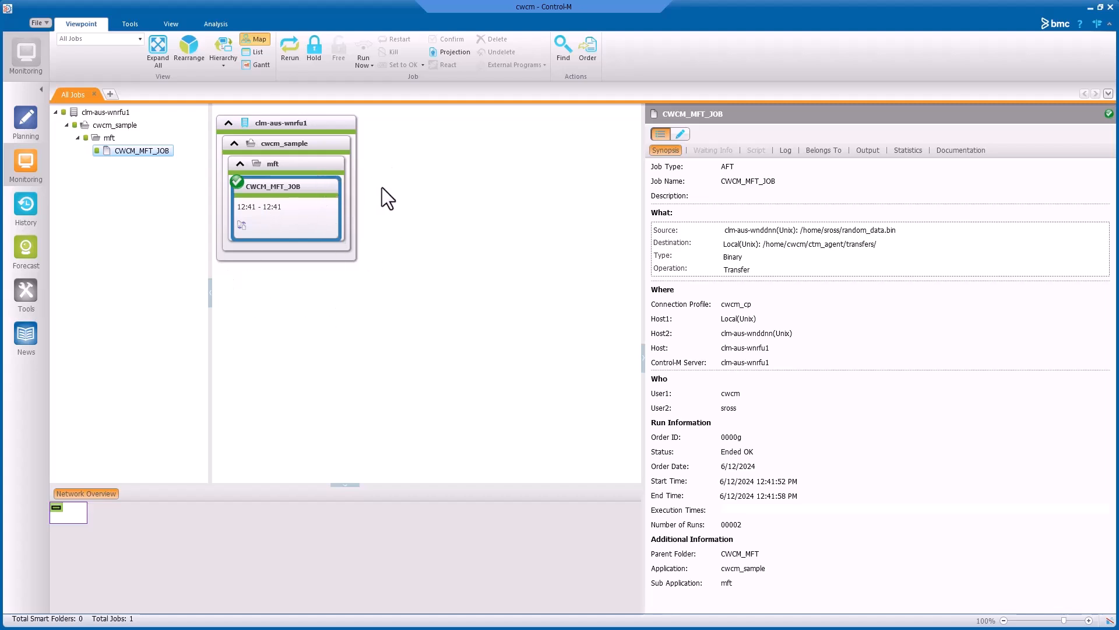
pyautogui.moveTo(381, 181)
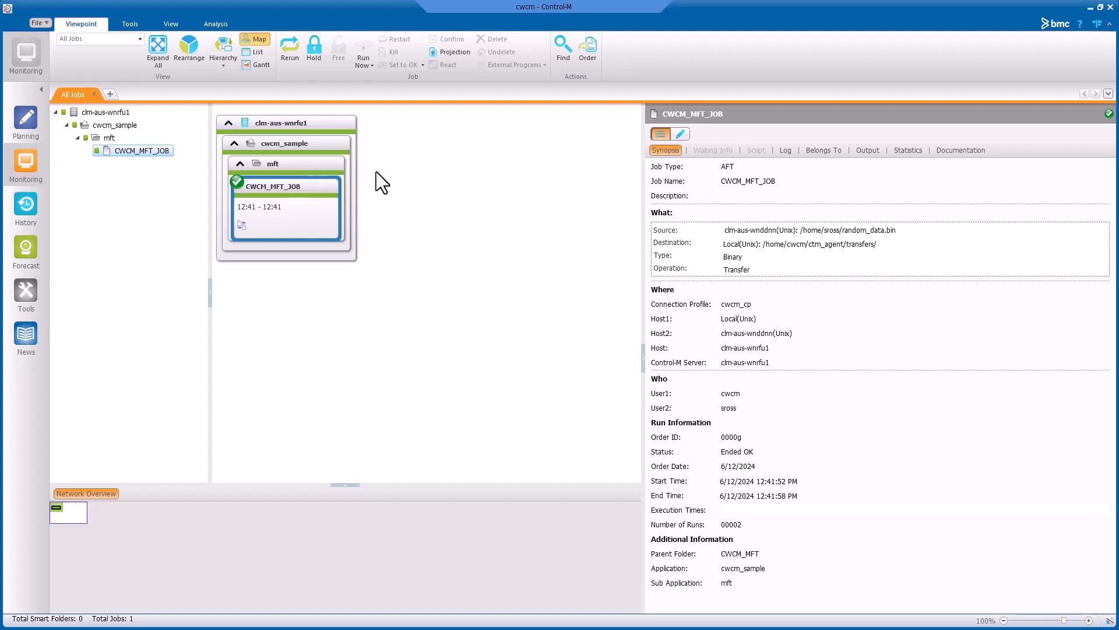
pyautogui.moveTo(299, 213)
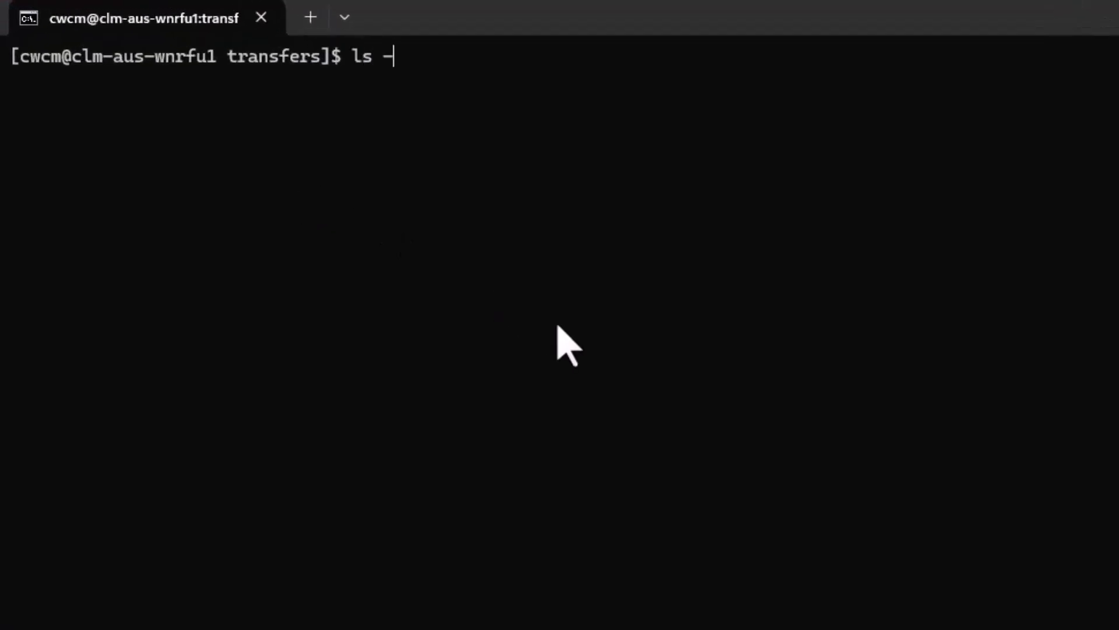
# - List the empty transfers folder, then rerun CWCM_MFT_JOB and confirm with Yes
pyautogui.press('Enter')
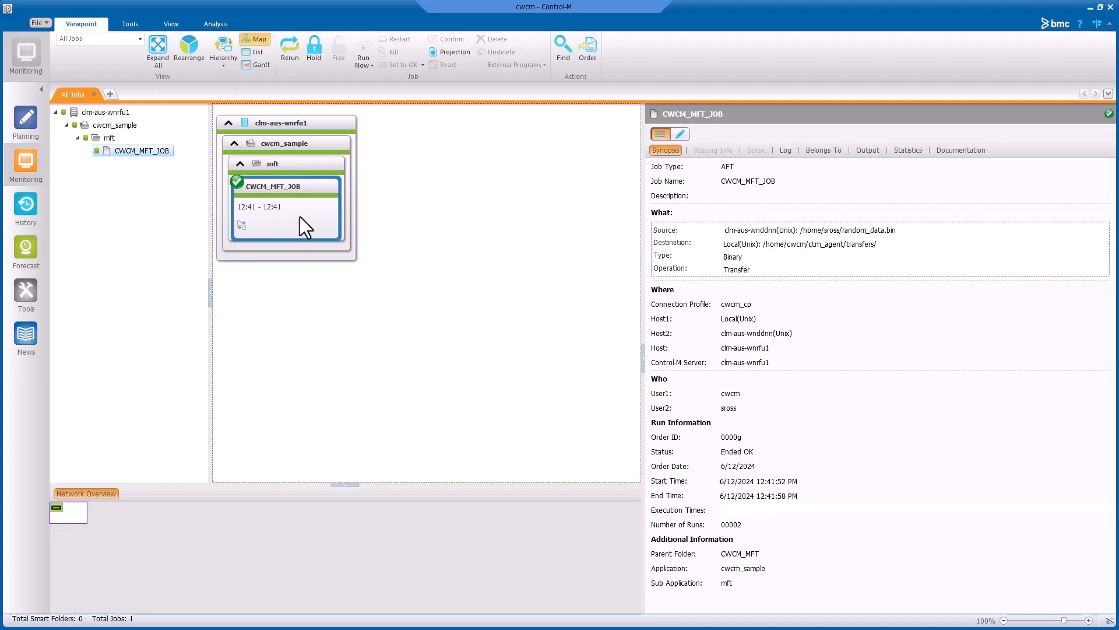
pyautogui.click(290, 46)
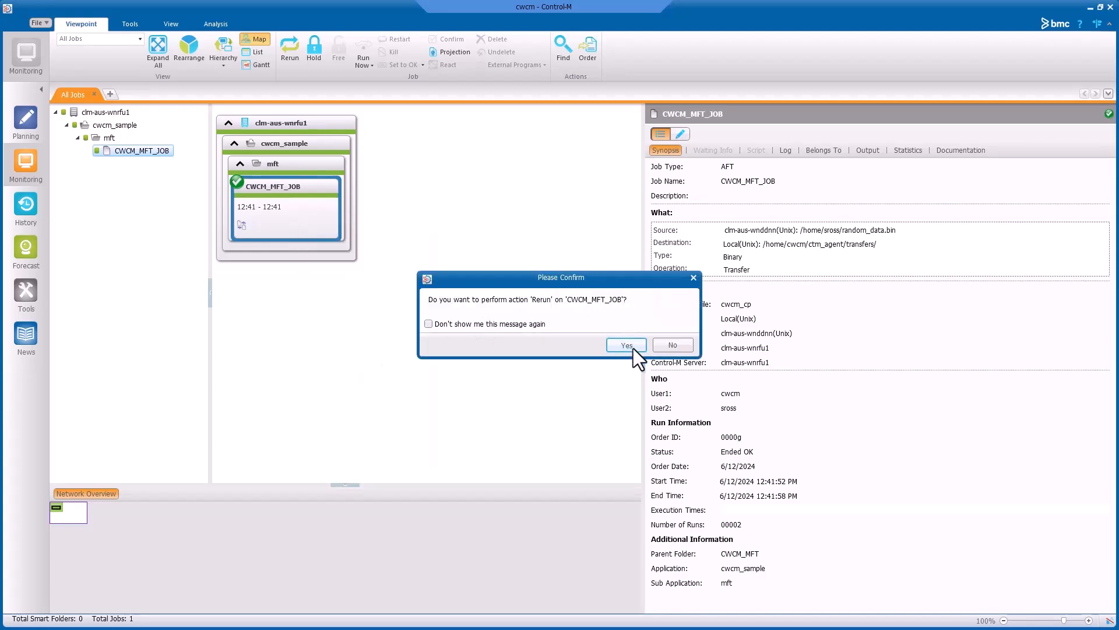
pyautogui.click(627, 345)
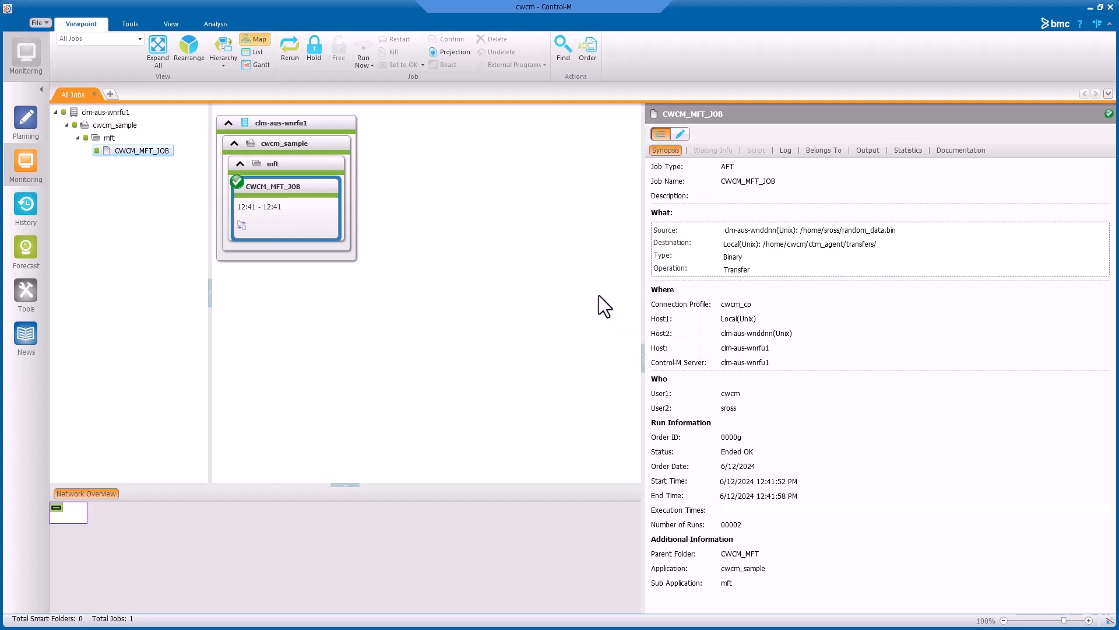
pyautogui.click(289, 48)
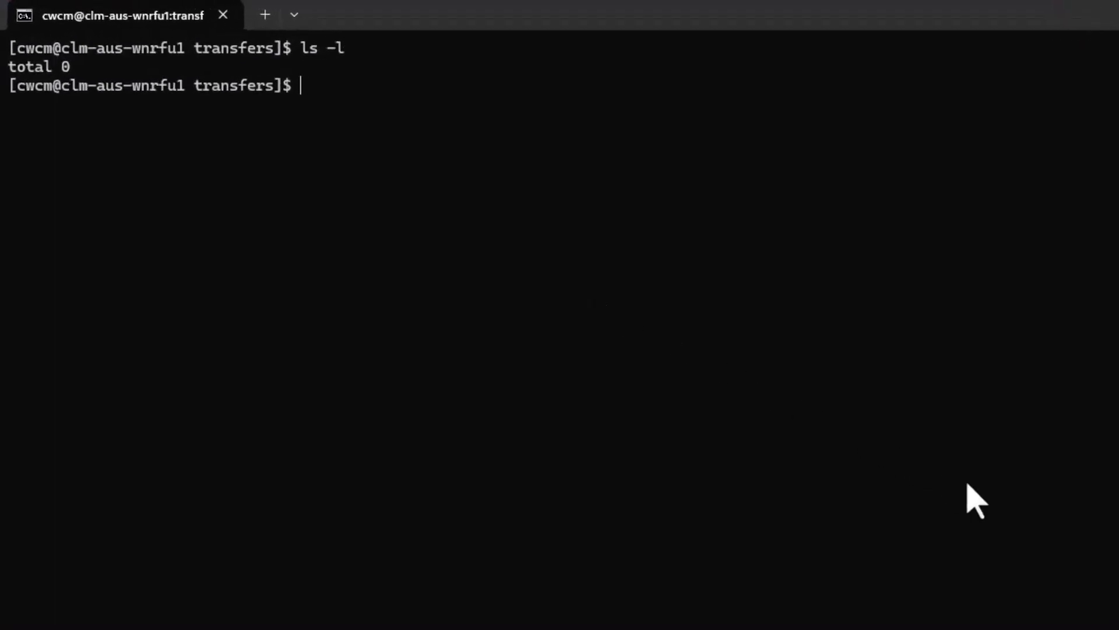
# - List transfers to find random_data.bin and run ctmaftcontainer status to check Java 11.0.23
pyautogui.write('ls -l')
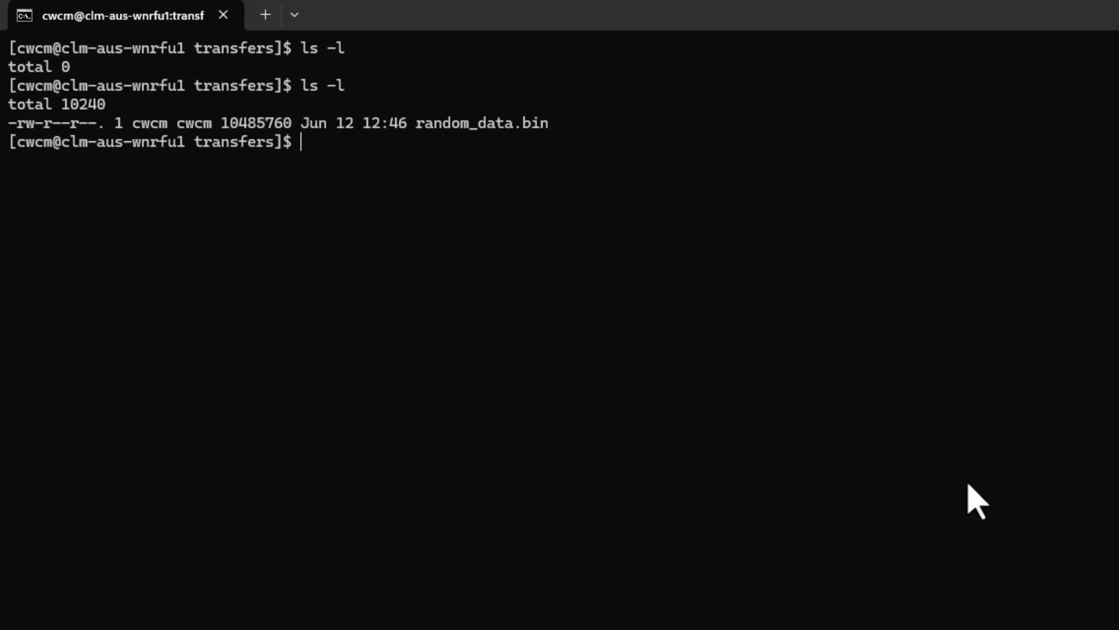
pyautogui.write('ctm')
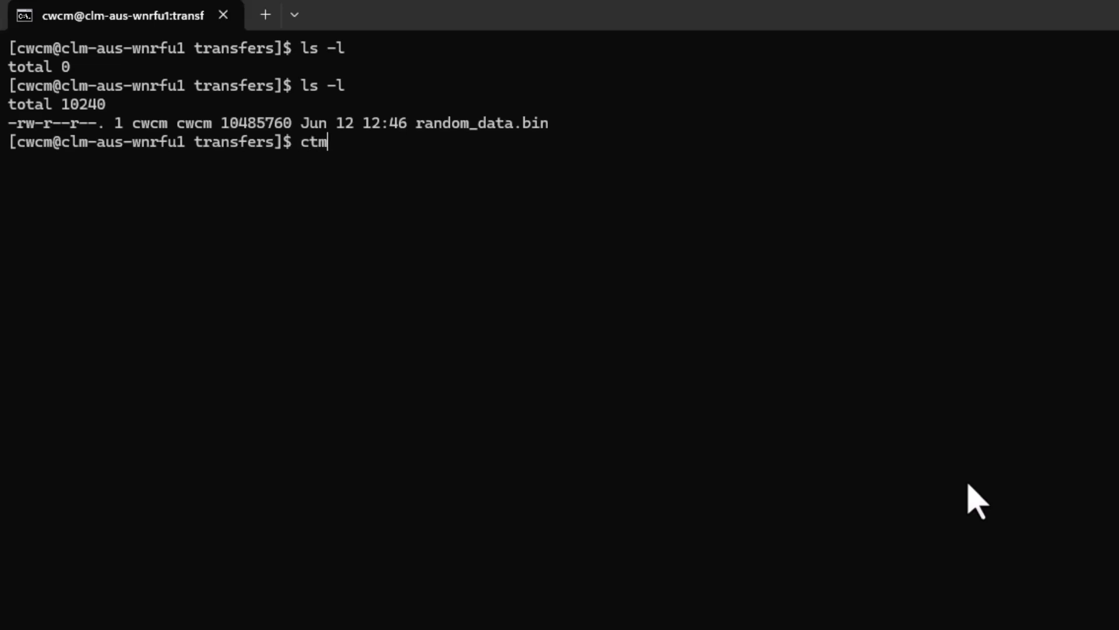
pyautogui.write('aftc')
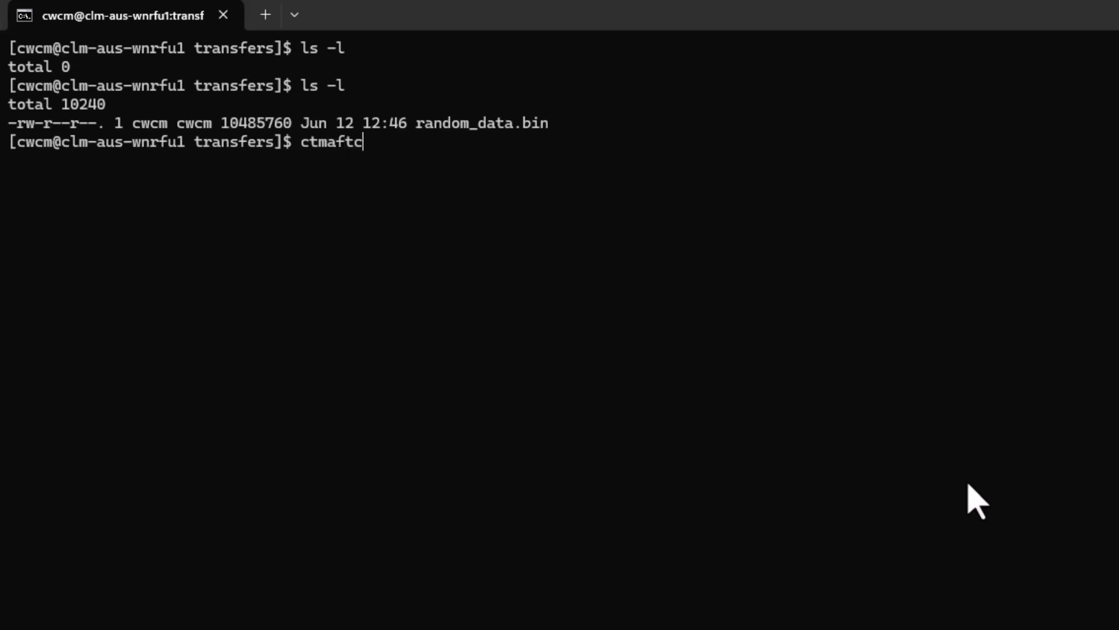
pyautogui.write('on')
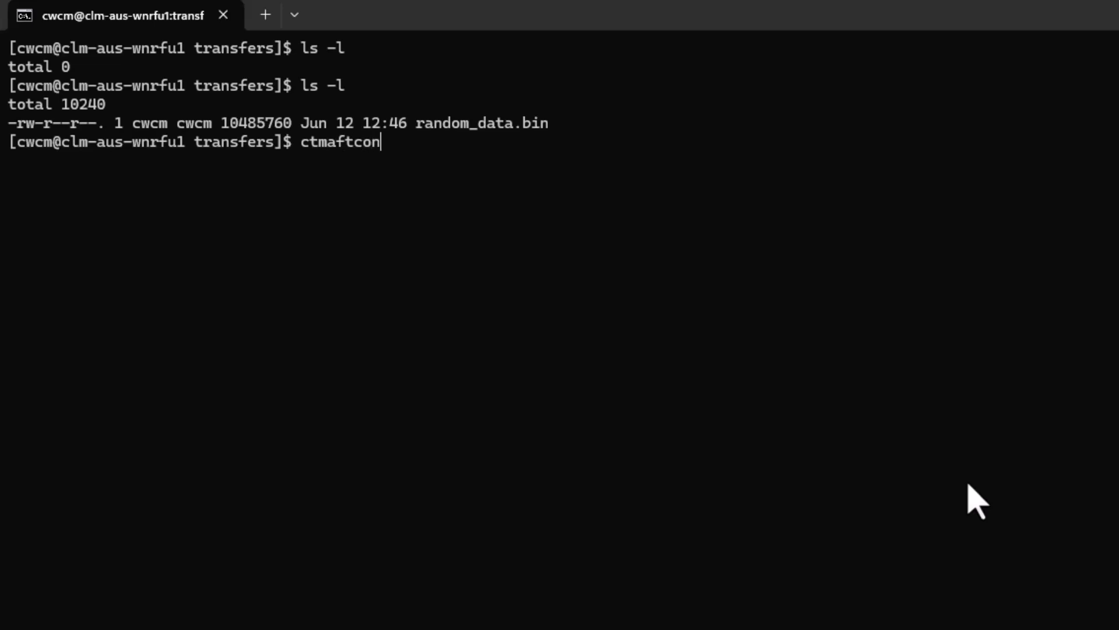
pyautogui.write('tainer status')
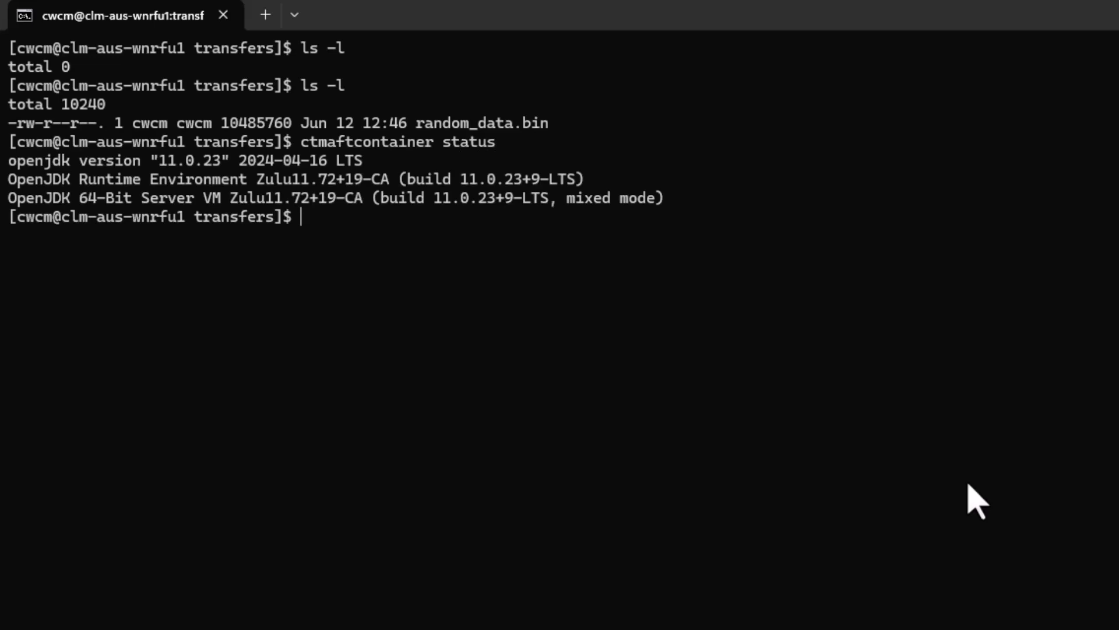
pyautogui.moveTo(215, 377)
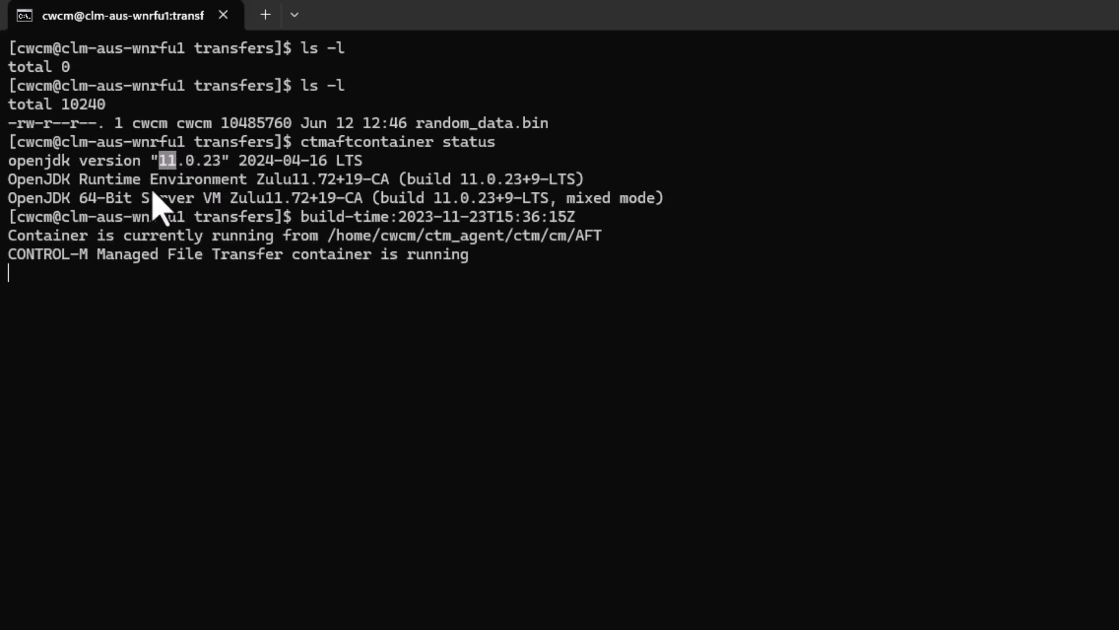
pyautogui.moveTo(397, 408)
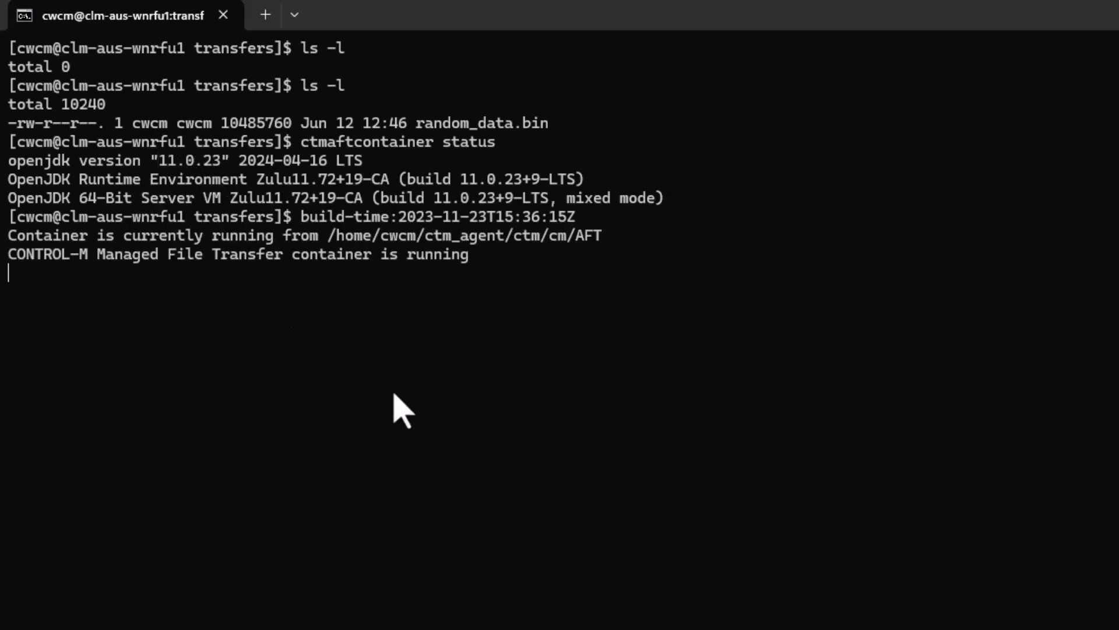
# - List ~/component-java/ to find zulu11 and zulu17, then move to ~/BMCINSTALL
pyautogui.write('cd ~/')
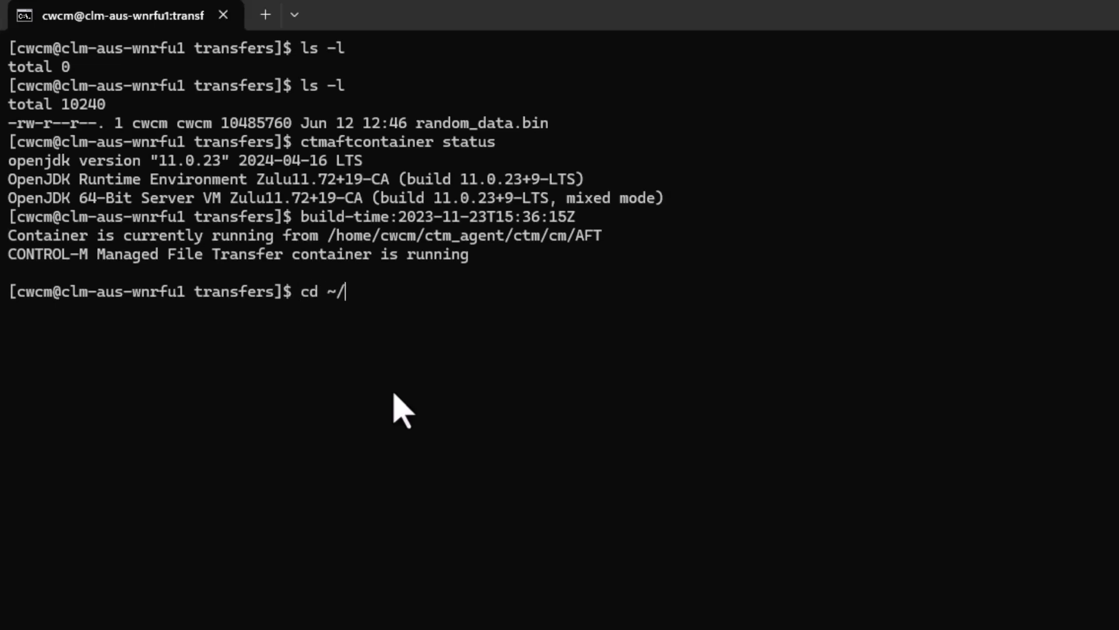
pyautogui.write('component-java/')
pyautogui.write('ls')
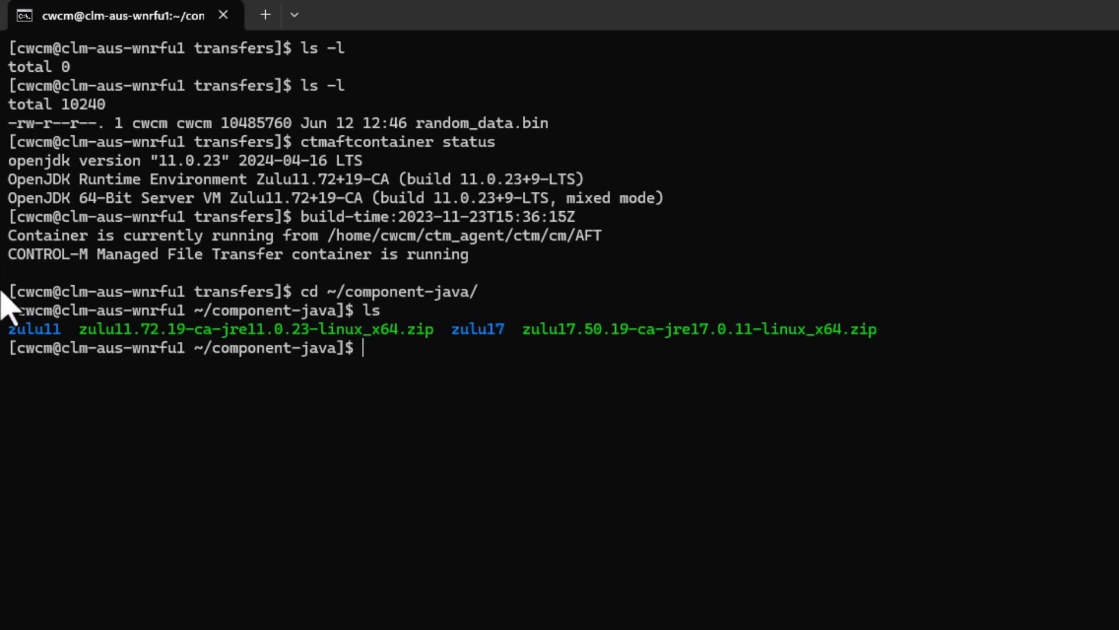
pyautogui.doubleClick(34, 329)
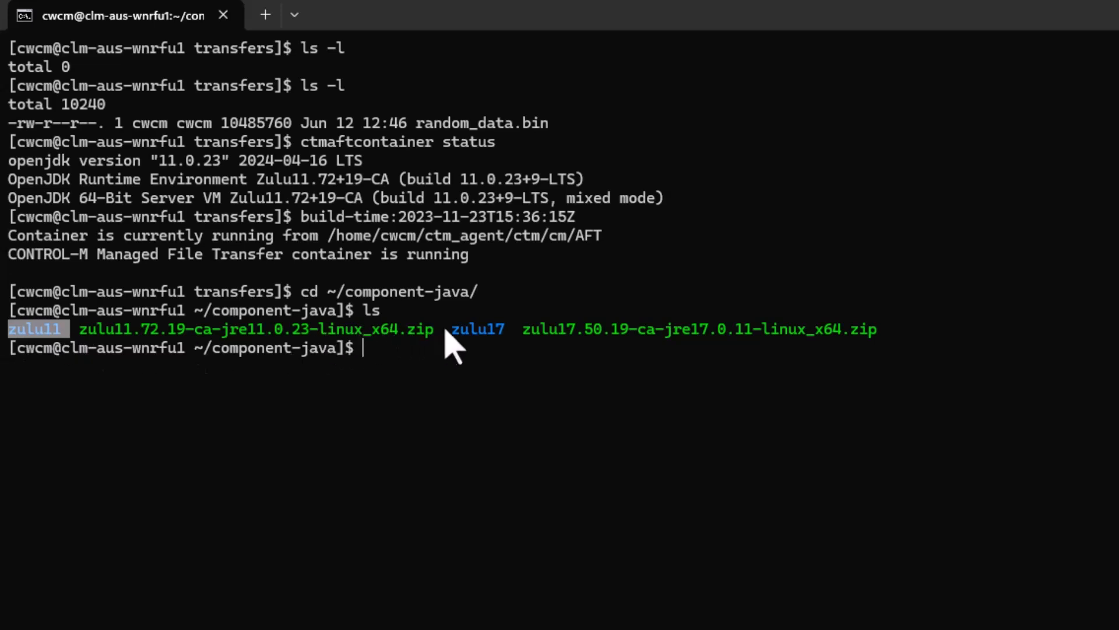
pyautogui.moveTo(520, 365)
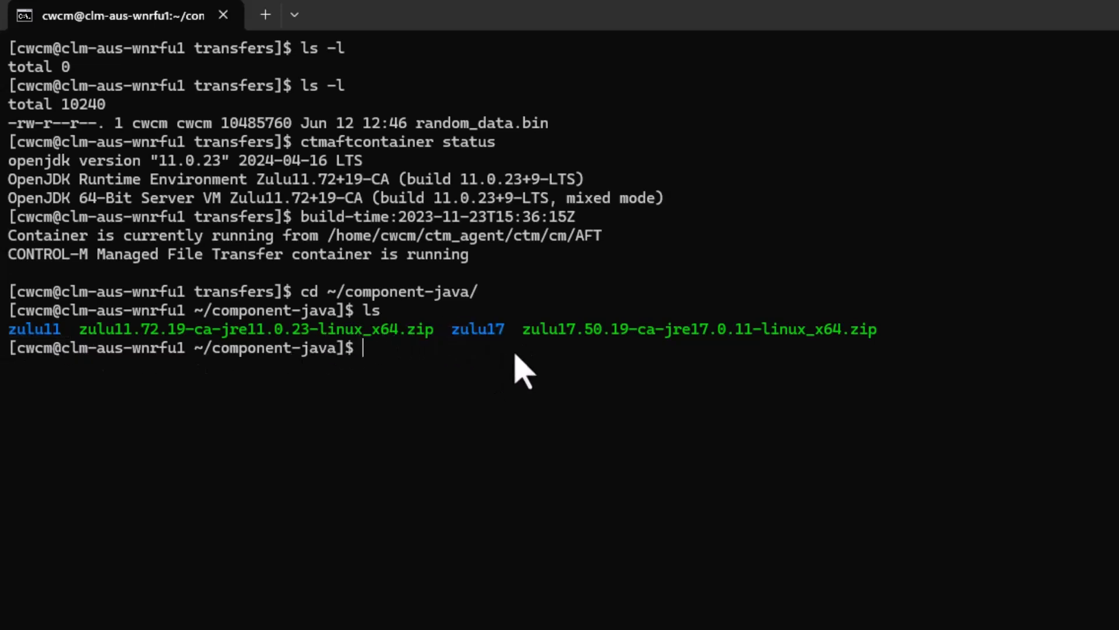
pyautogui.write('cd ~')
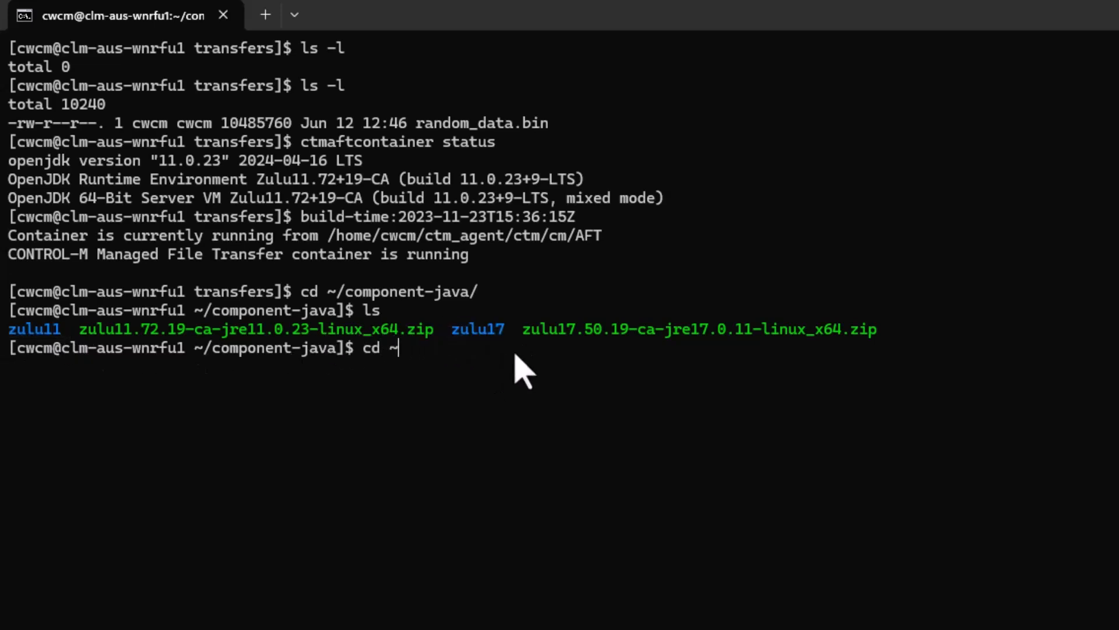
pyautogui.write('/BMCINSTALL/')
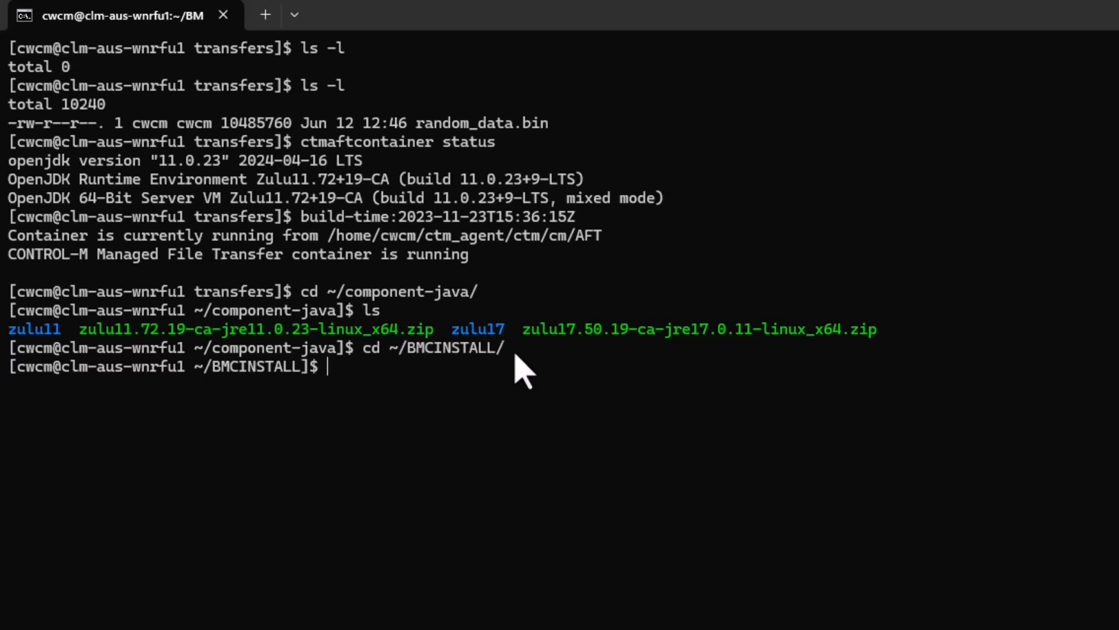
pyautogui.write('nano external_java_path_9.0.21.')
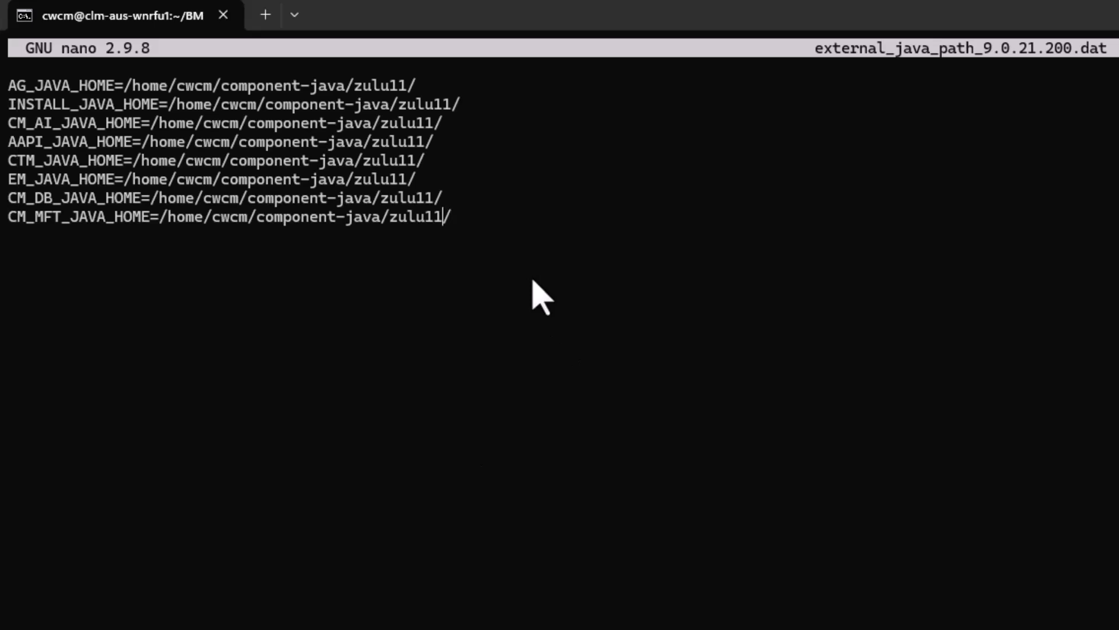
# - Change CM_MFT_JAVA_HOME from zulu11 to zulu17 and save the file
pyautogui.write('7')
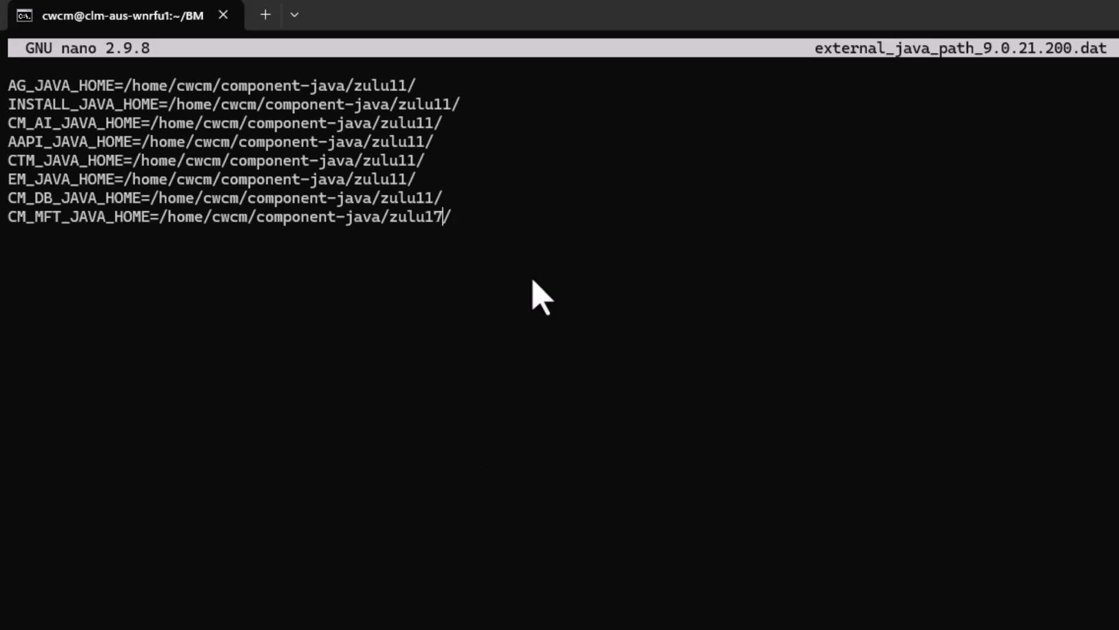
pyautogui.press('ctrl+x')
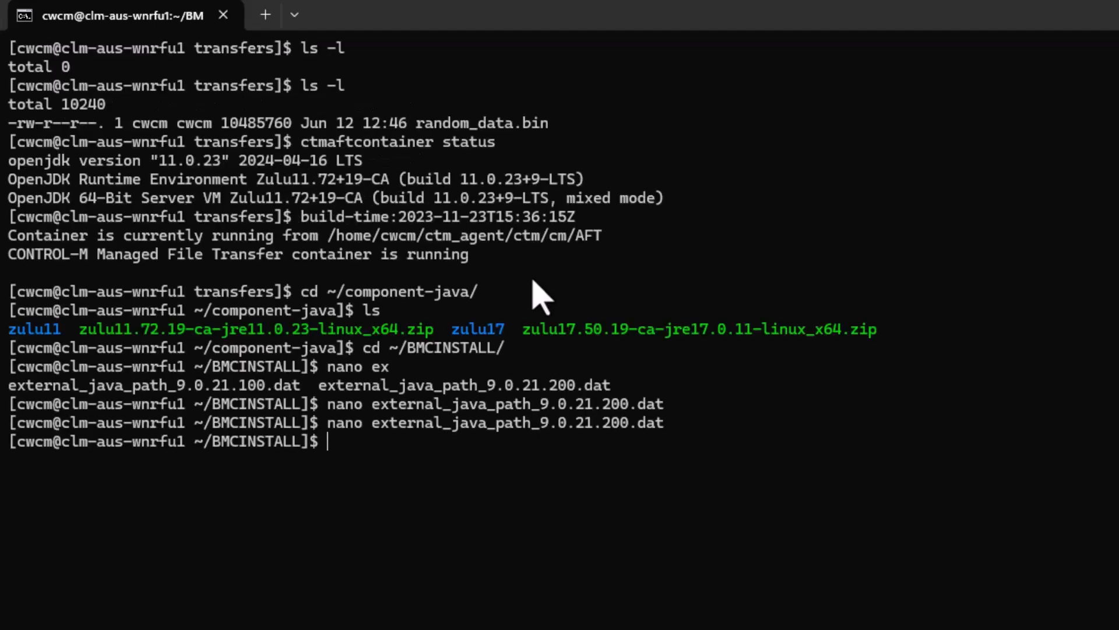
# - Stop the agent with shut-ag and start it again with start-ag
pyautogui.write('st')
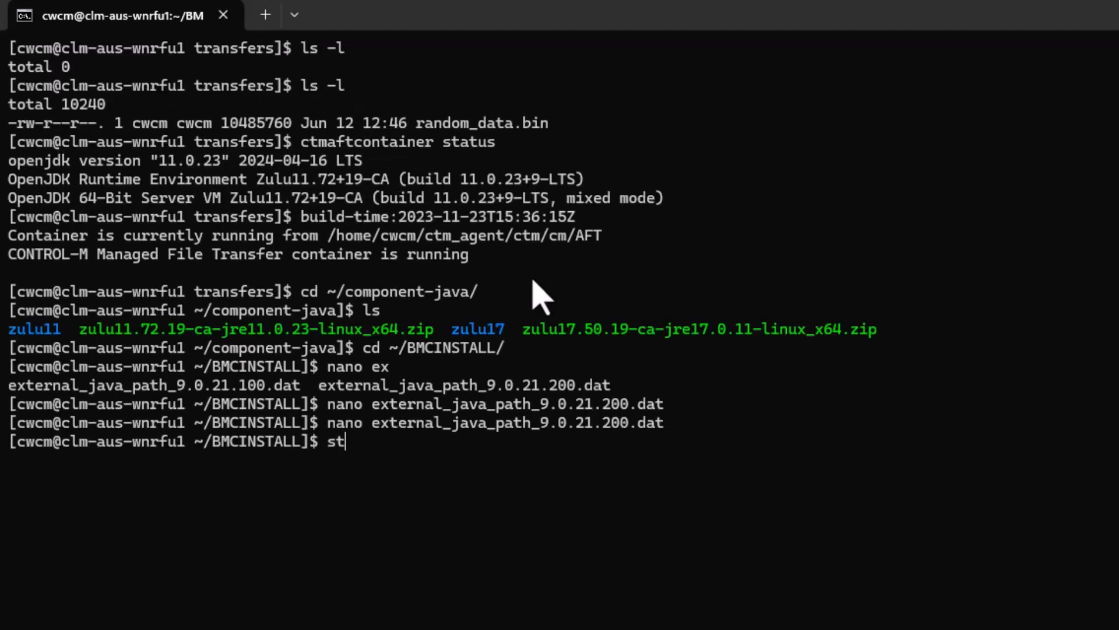
pyautogui.write('hut-ag')
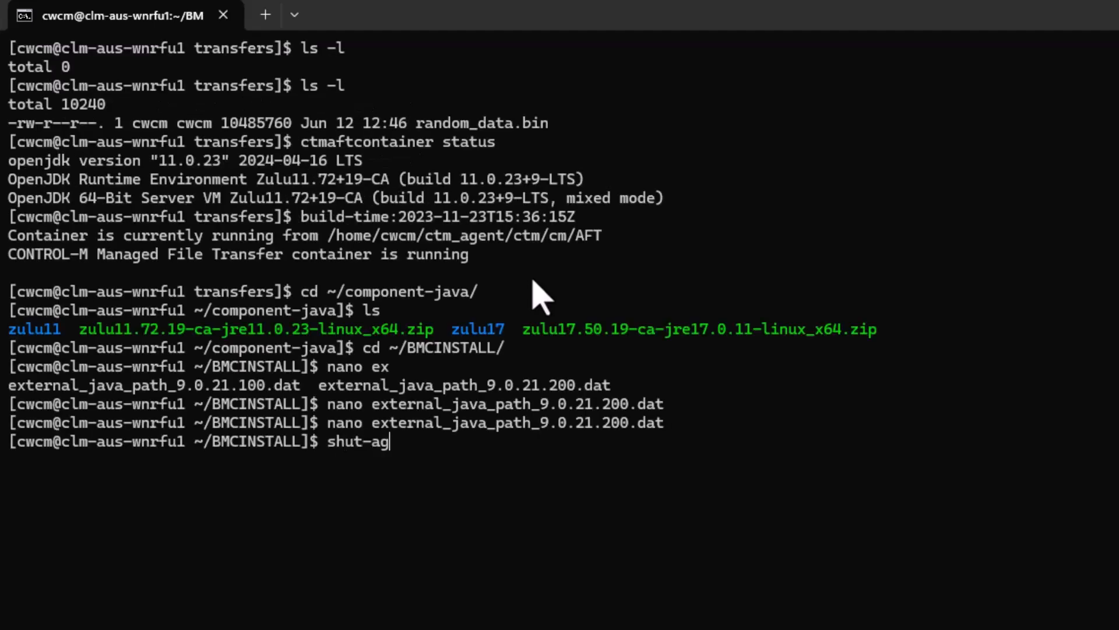
pyautogui.press('Enter')
pyautogui.write('s')
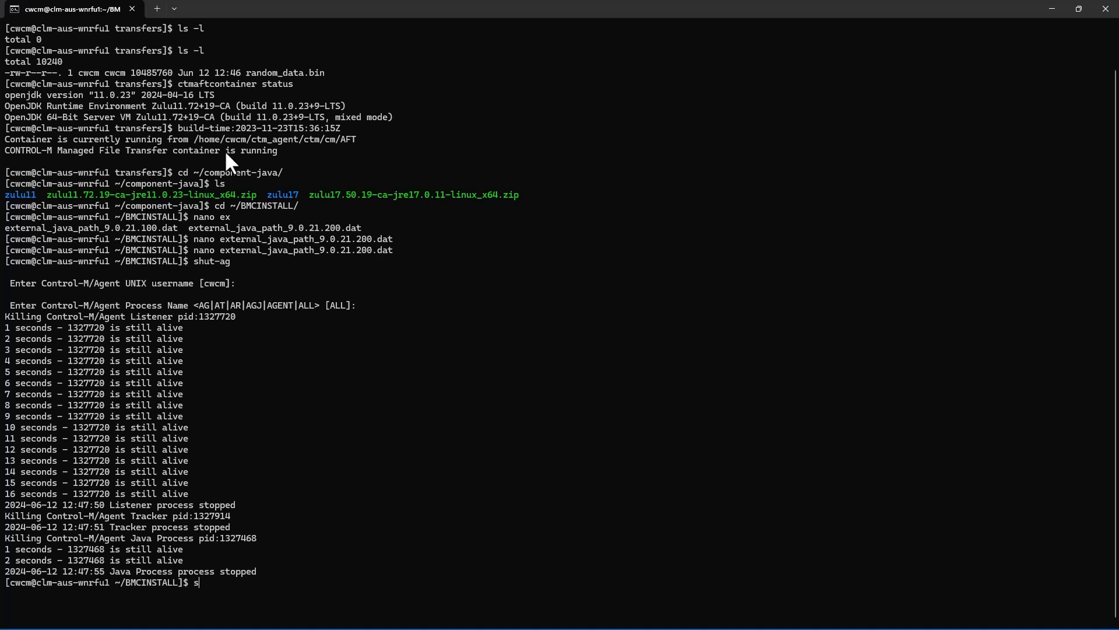
pyautogui.write('tart-ag')
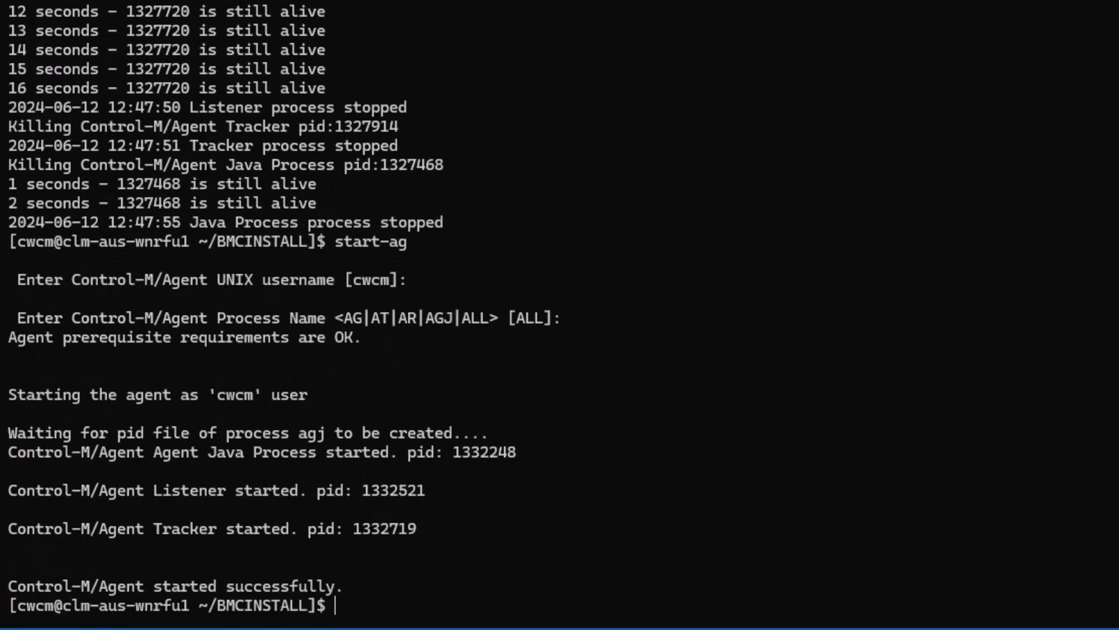
pyautogui.write('cd ~/c')
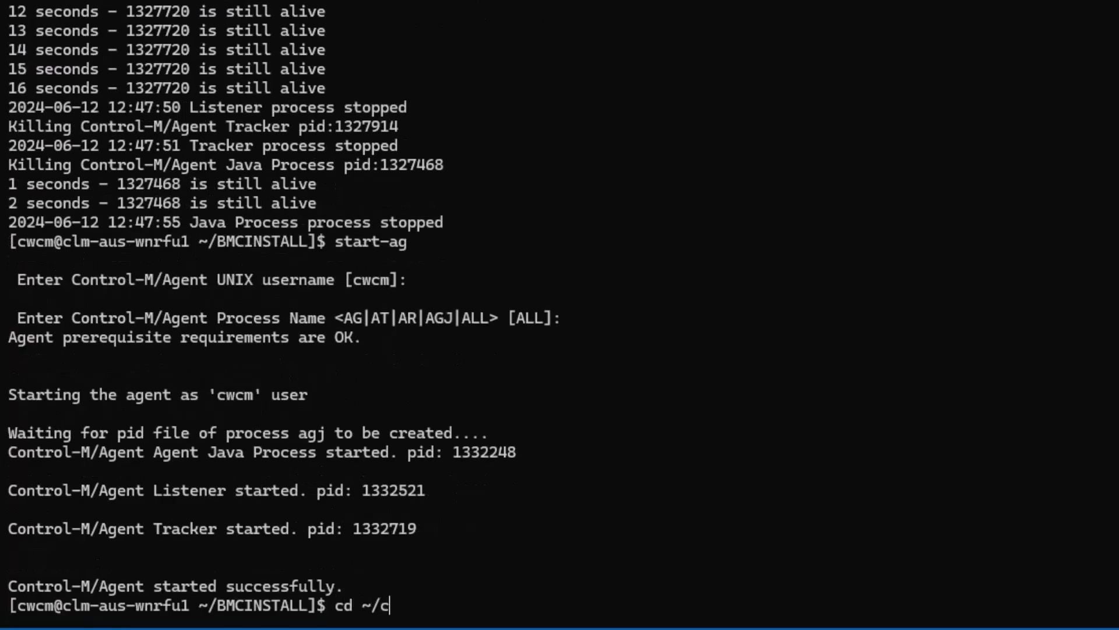
# - Remove random_data.bin from ~/ctm_agent/transfers and confirm ctmaftcontainer reports Java 17.0.11
pyautogui.write('tm_agent/transfers/')
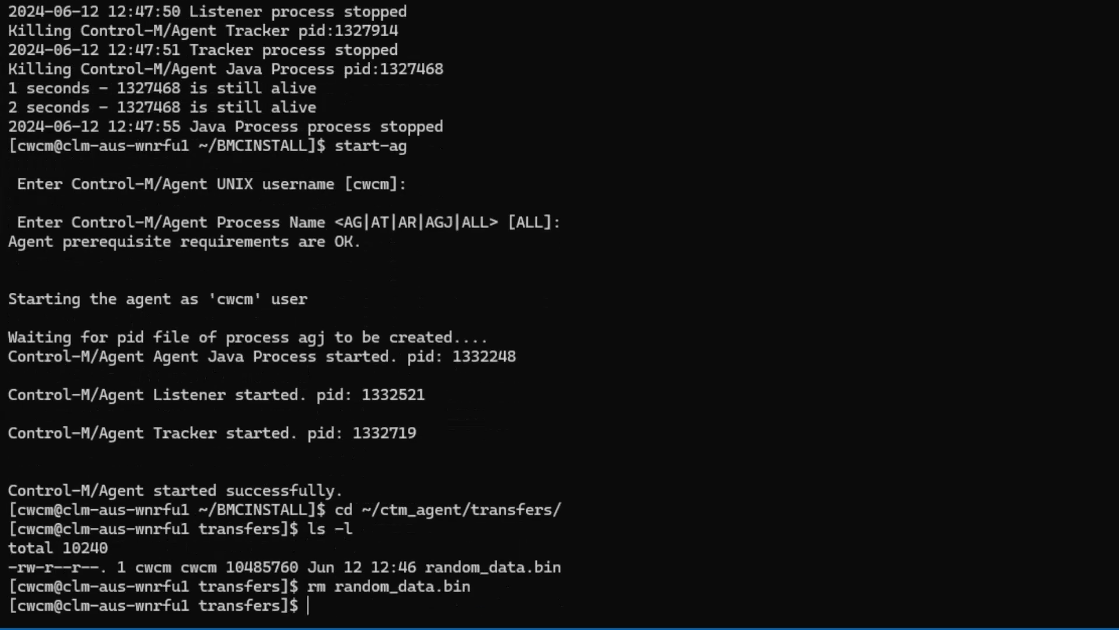
pyautogui.write('ls -l')
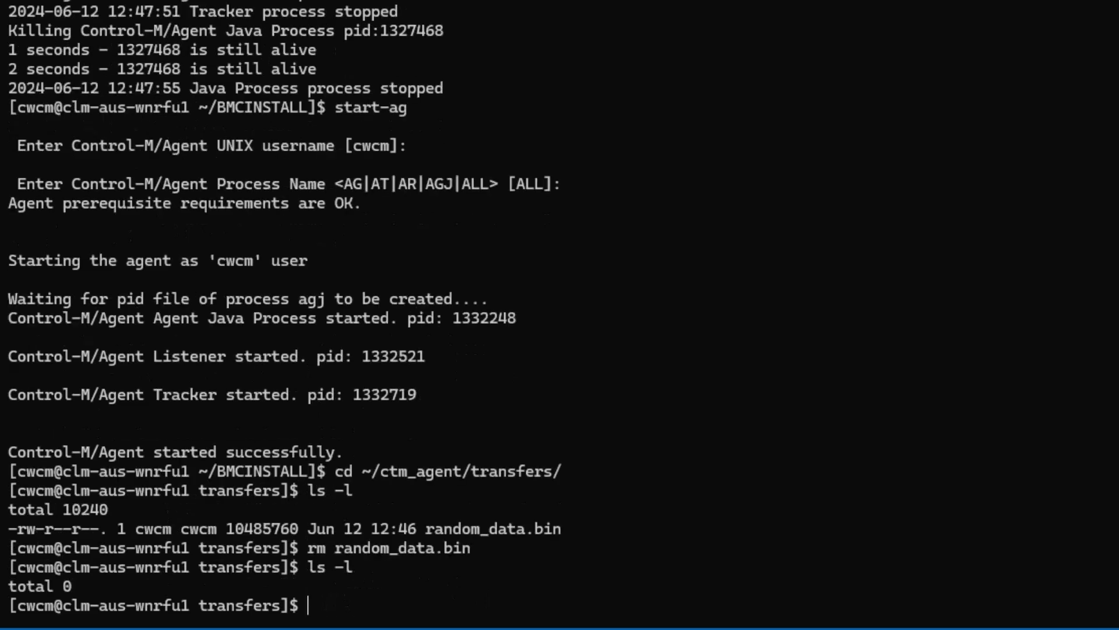
pyautogui.write('ctmaf')
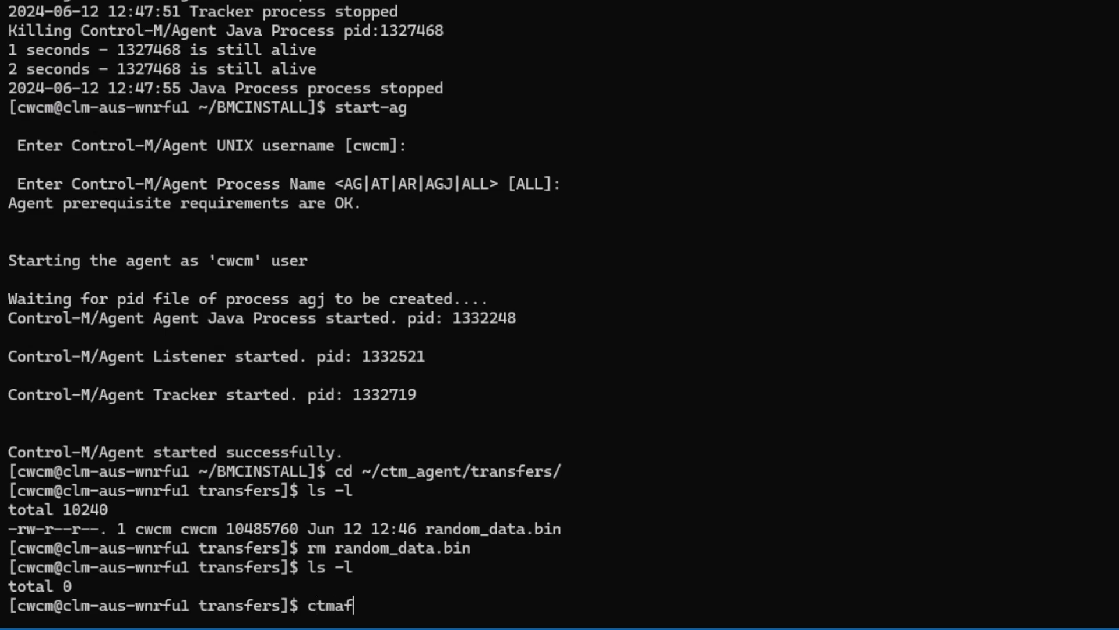
pyautogui.write('t')
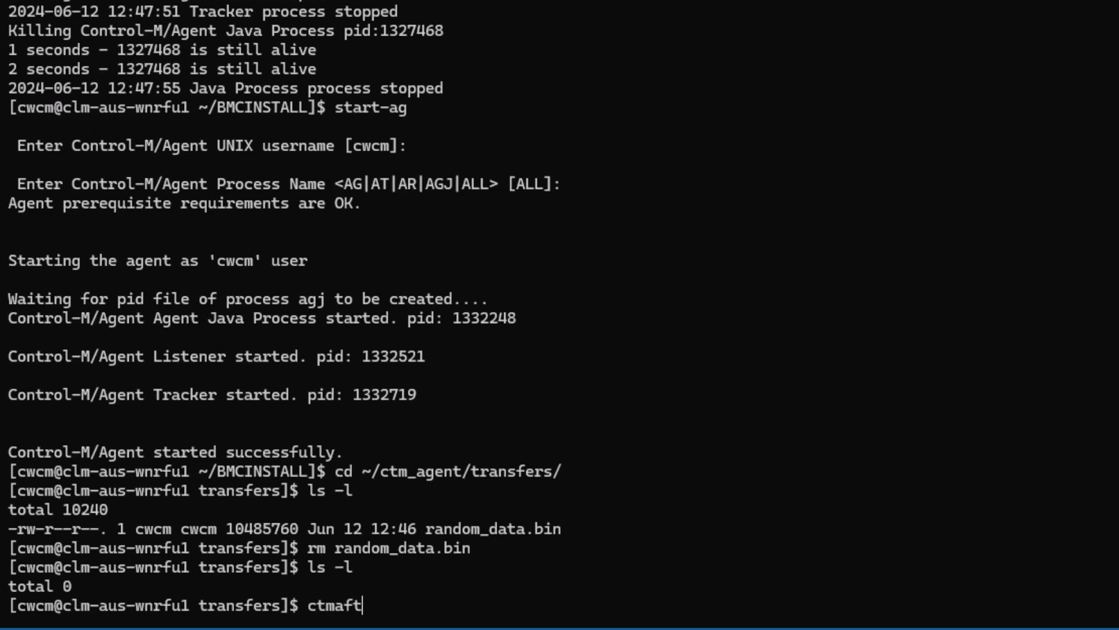
pyautogui.write('container start')
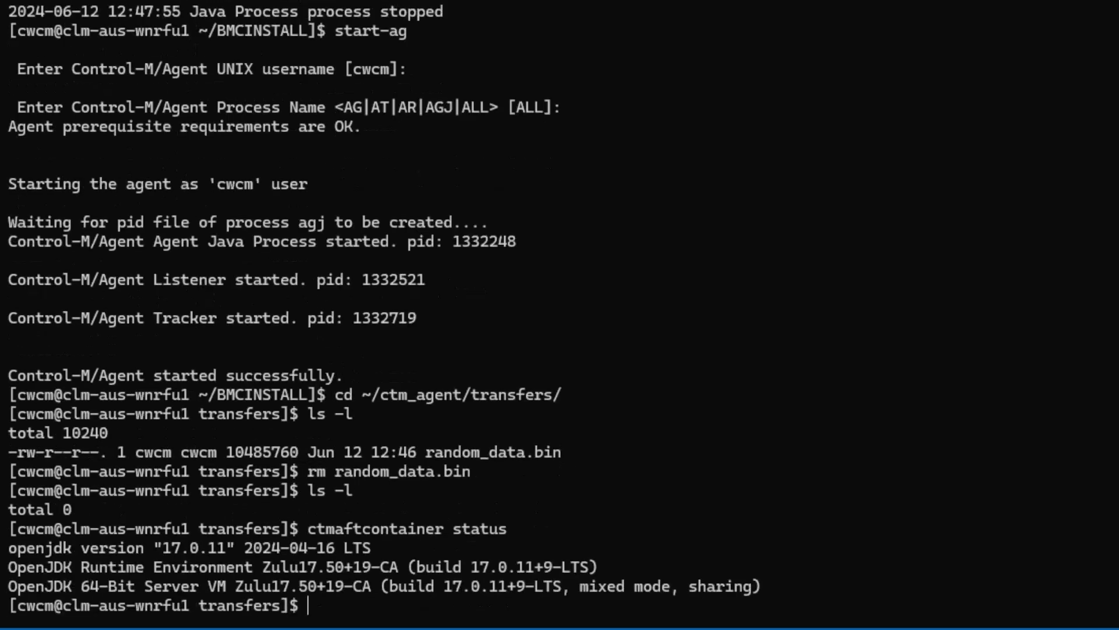
pyautogui.moveTo(165, 563)
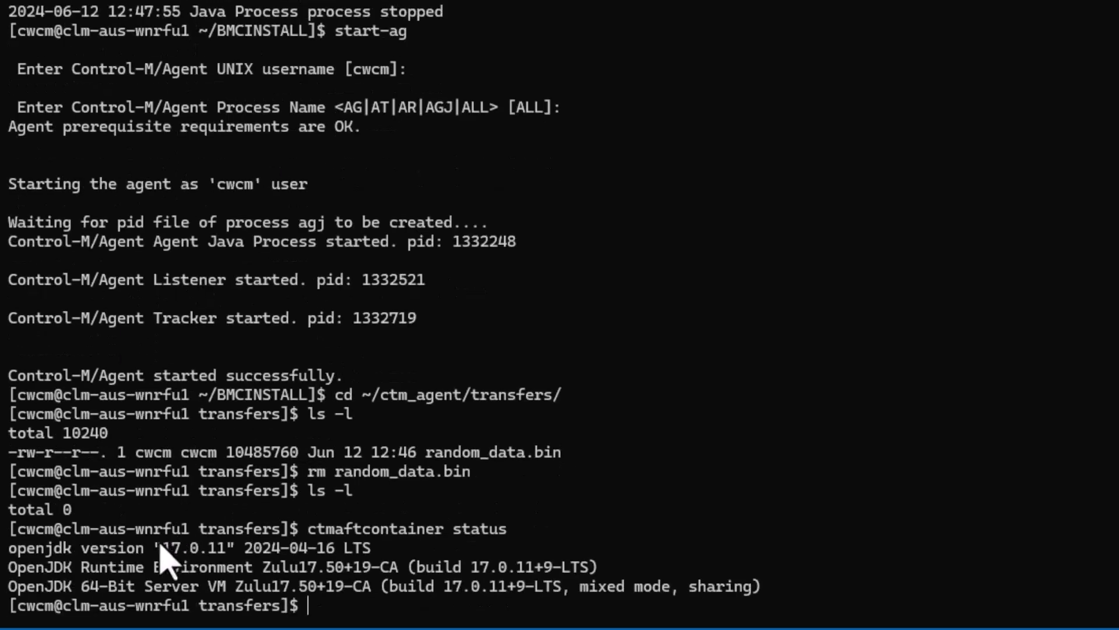
pyautogui.doubleClick(172, 548)
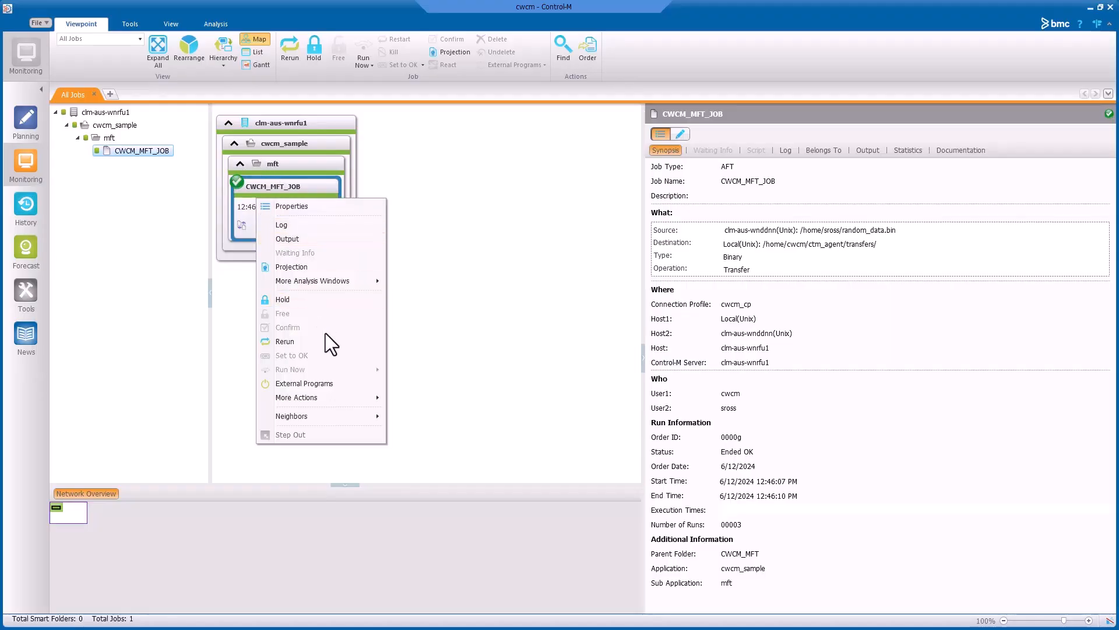
# - Rerun CWCM_MFT_JOB from the Monitoring map and confirm with Yes
pyautogui.click(285, 341)
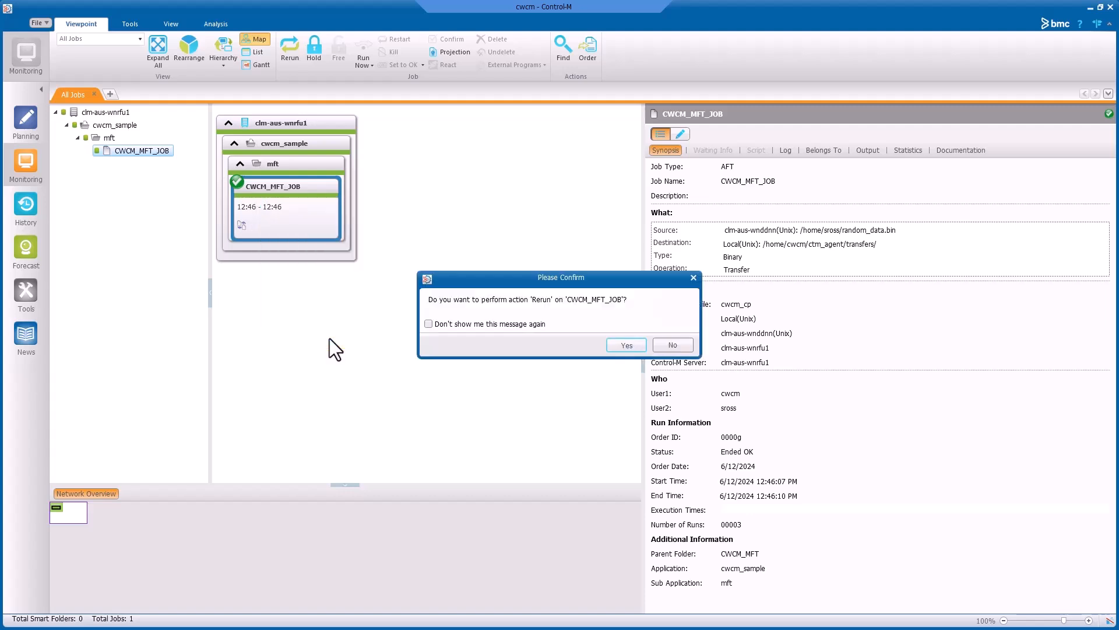
pyautogui.click(626, 346)
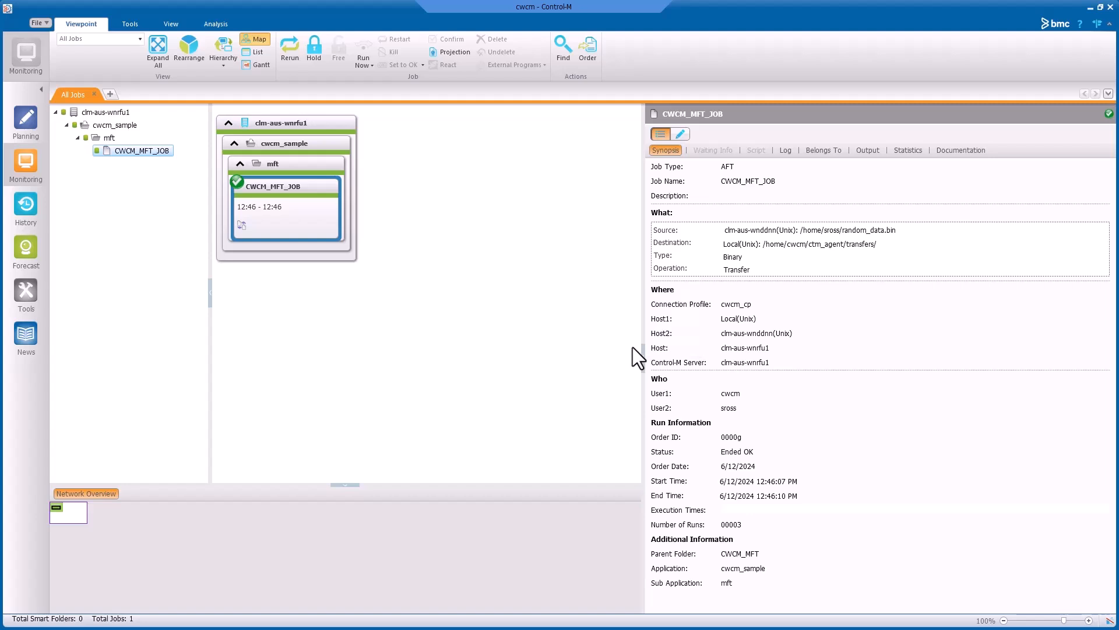
pyautogui.click(290, 45)
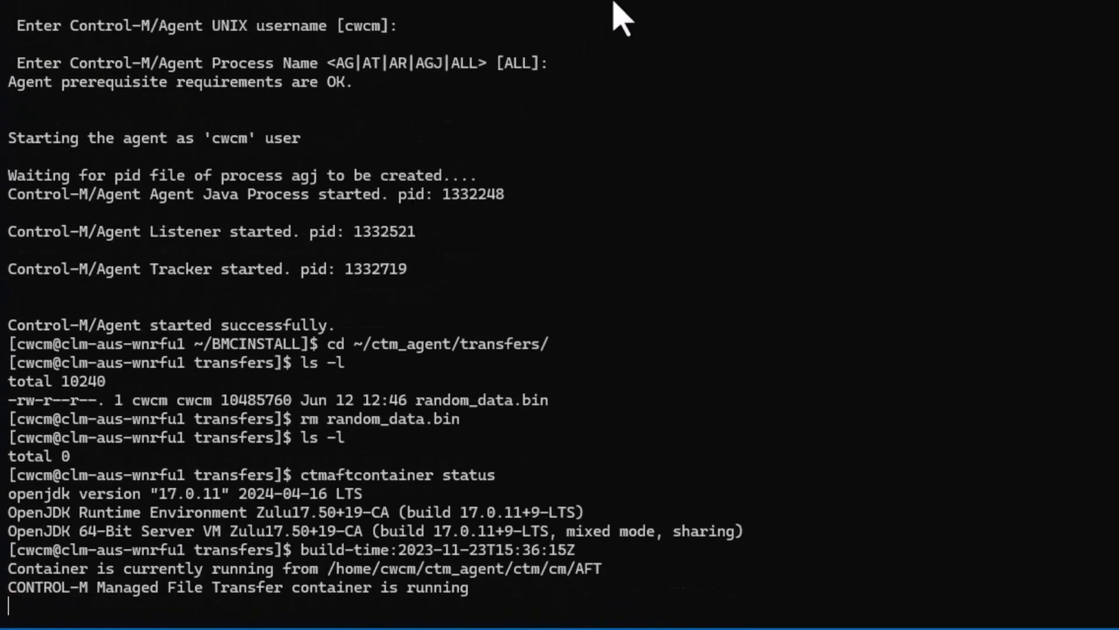
# - List transfers to see the new 10485760-byte random_data.bin
pyautogui.write('ls -l')
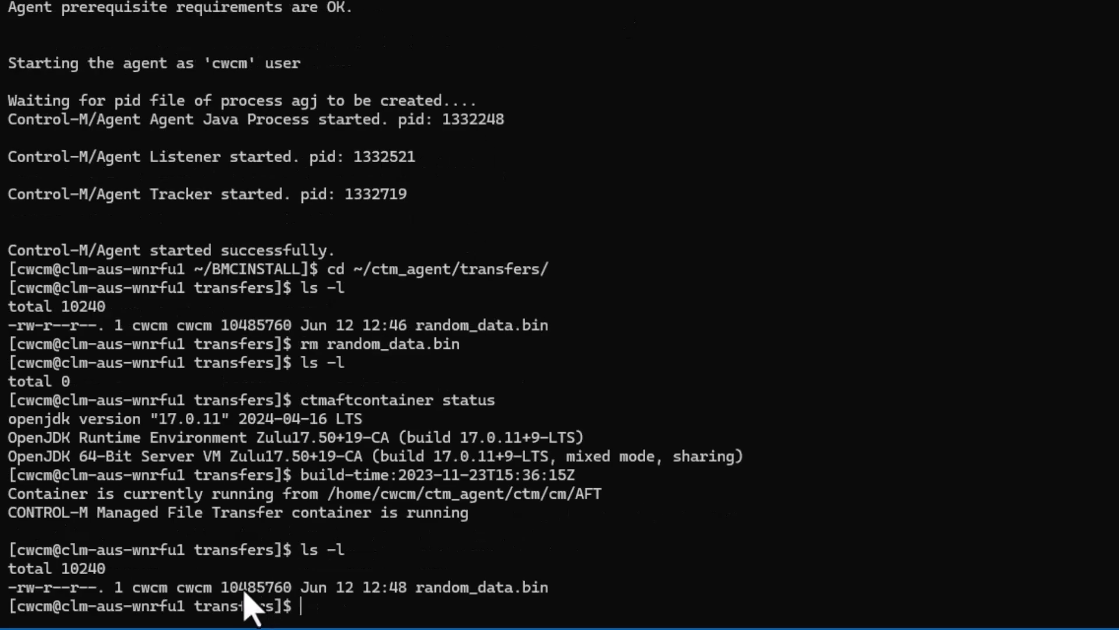
pyautogui.moveTo(985, 426)
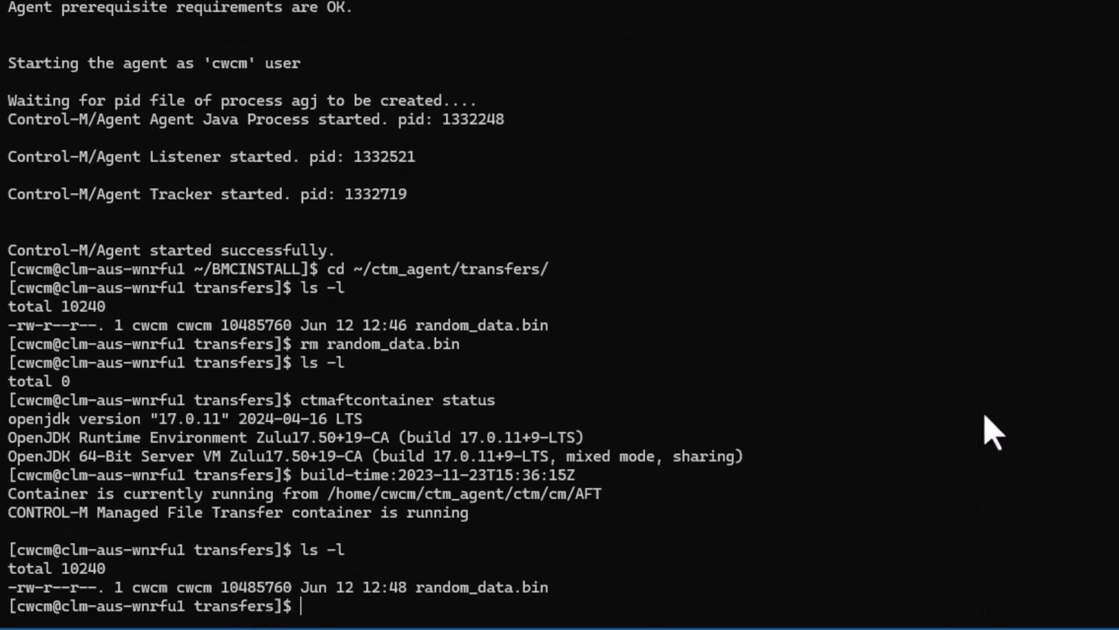